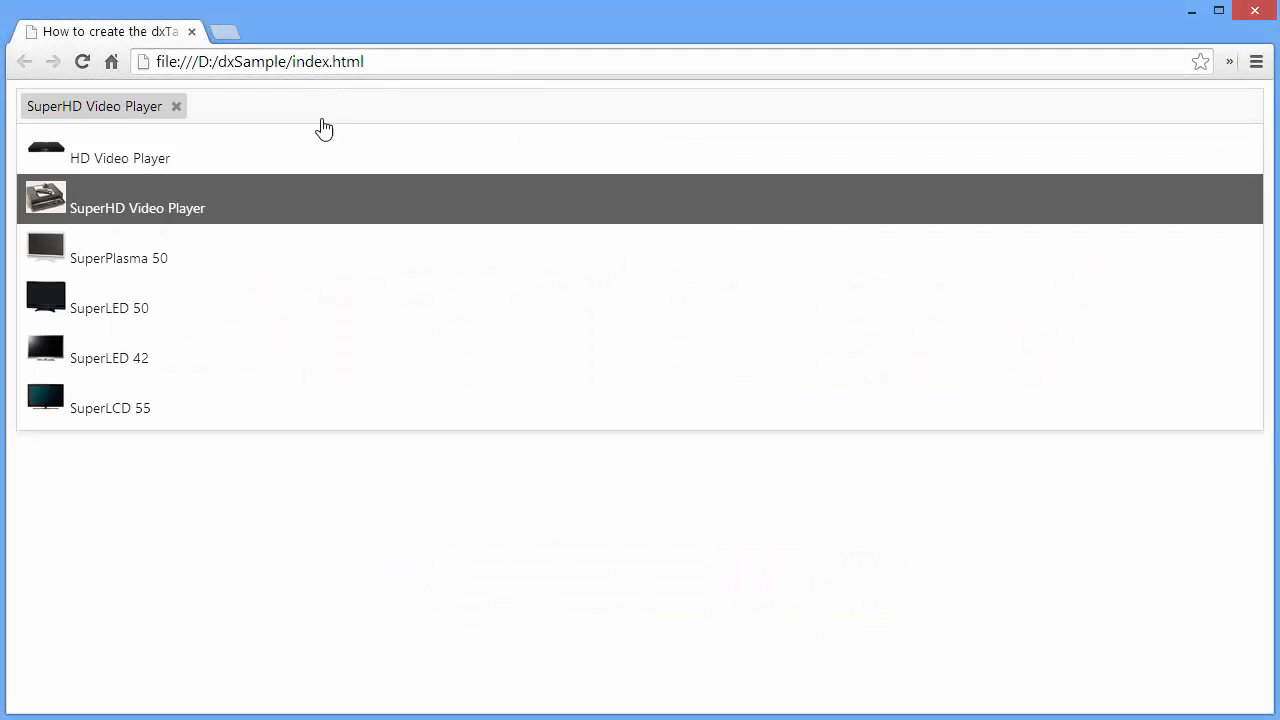
# Step: Pick SuperHD Video Player and SuperLED 50 as tags in the Chrome tag box demo
pyautogui.click(109, 307)
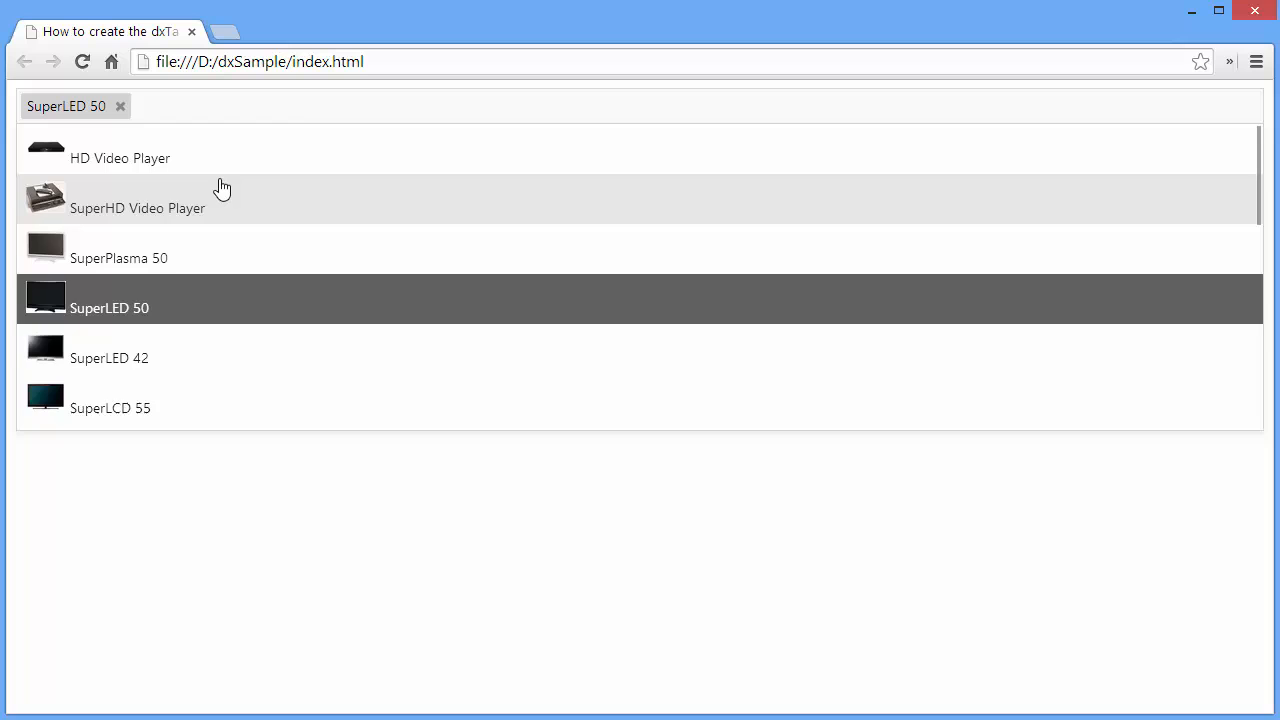
pyautogui.click(138, 208)
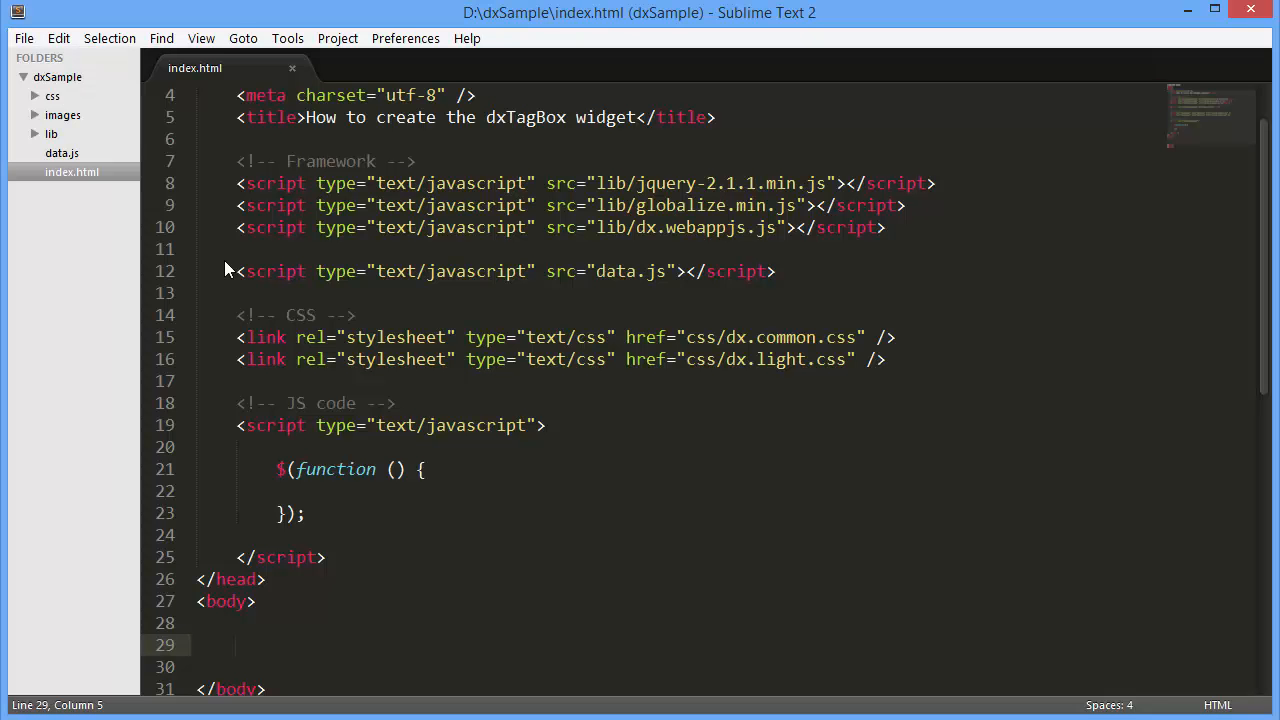
# Step: Add a <div id="tagContainer"></div> element to the page body
pyautogui.moveTo(237, 183); pyautogui.dragTo(885, 227)
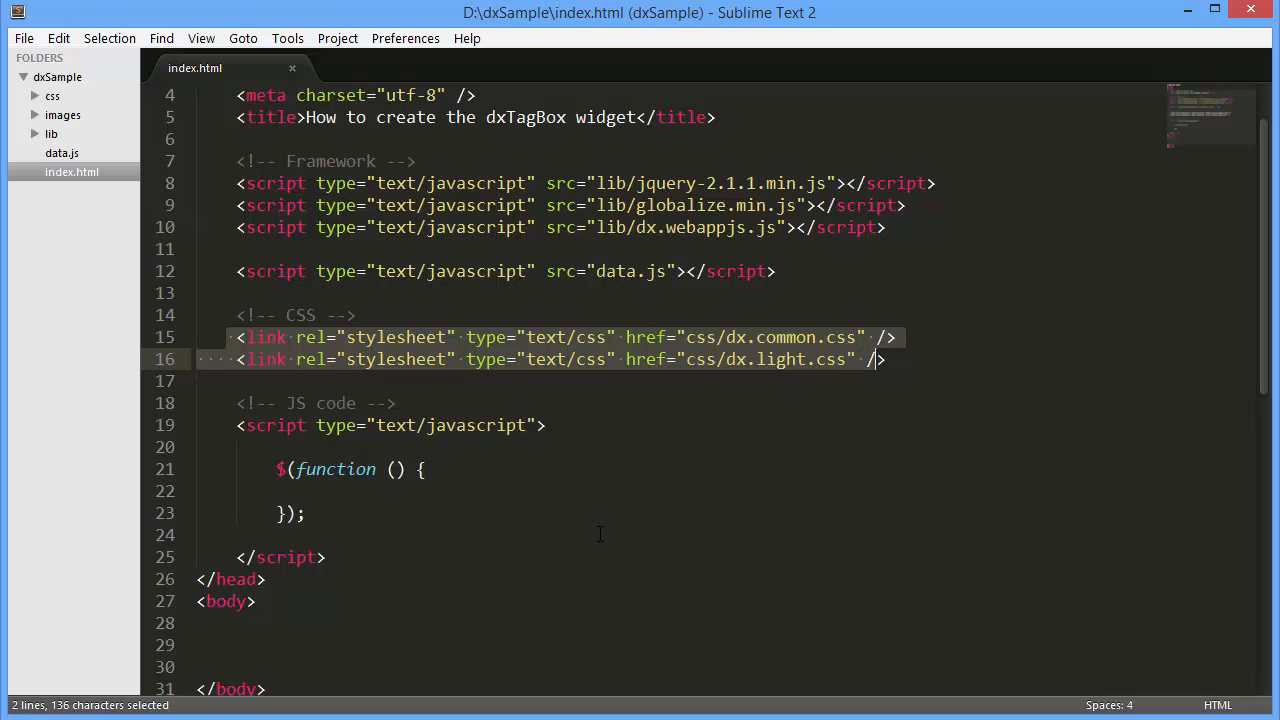
pyautogui.write('<div></div>')
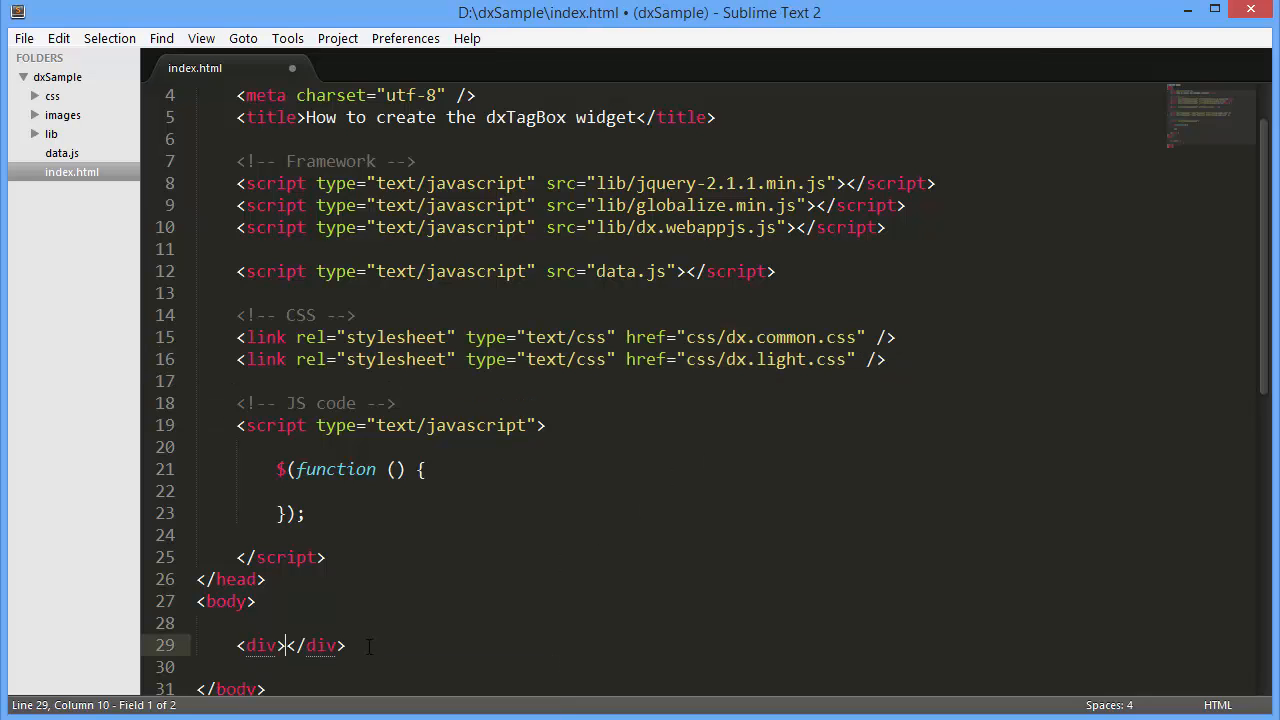
pyautogui.write('id=""')
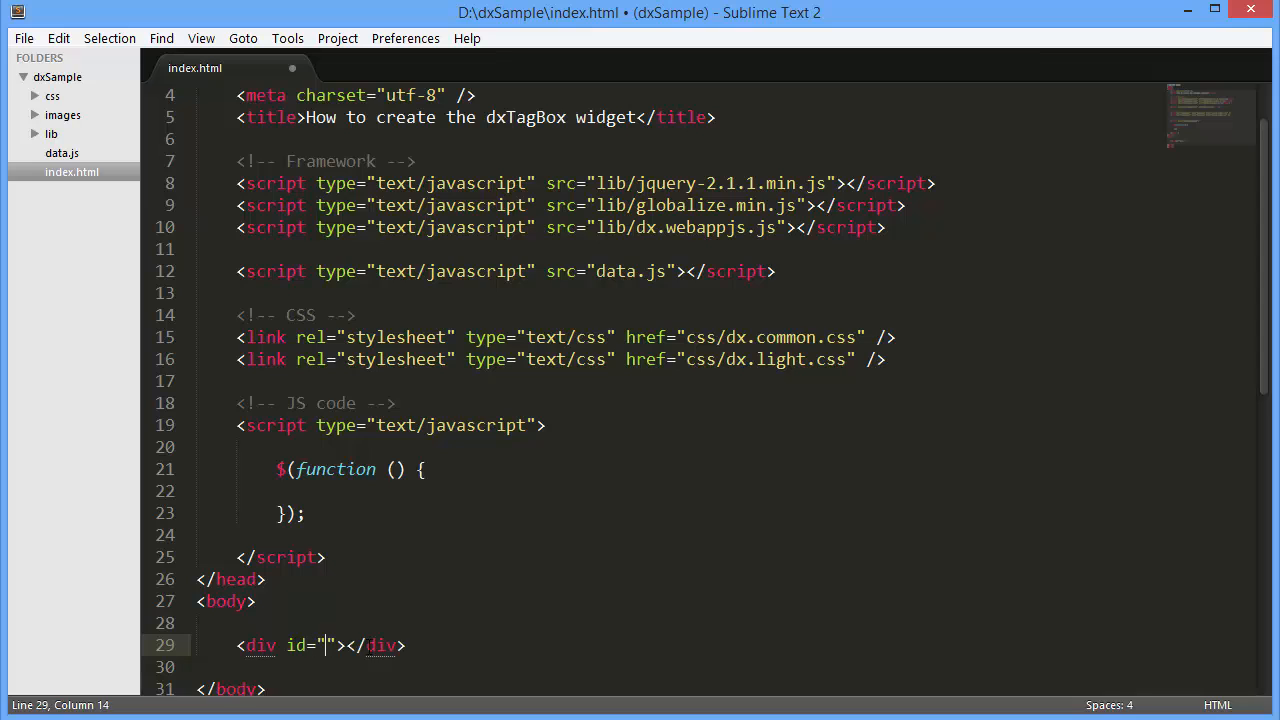
pyautogui.write('tagContainer')
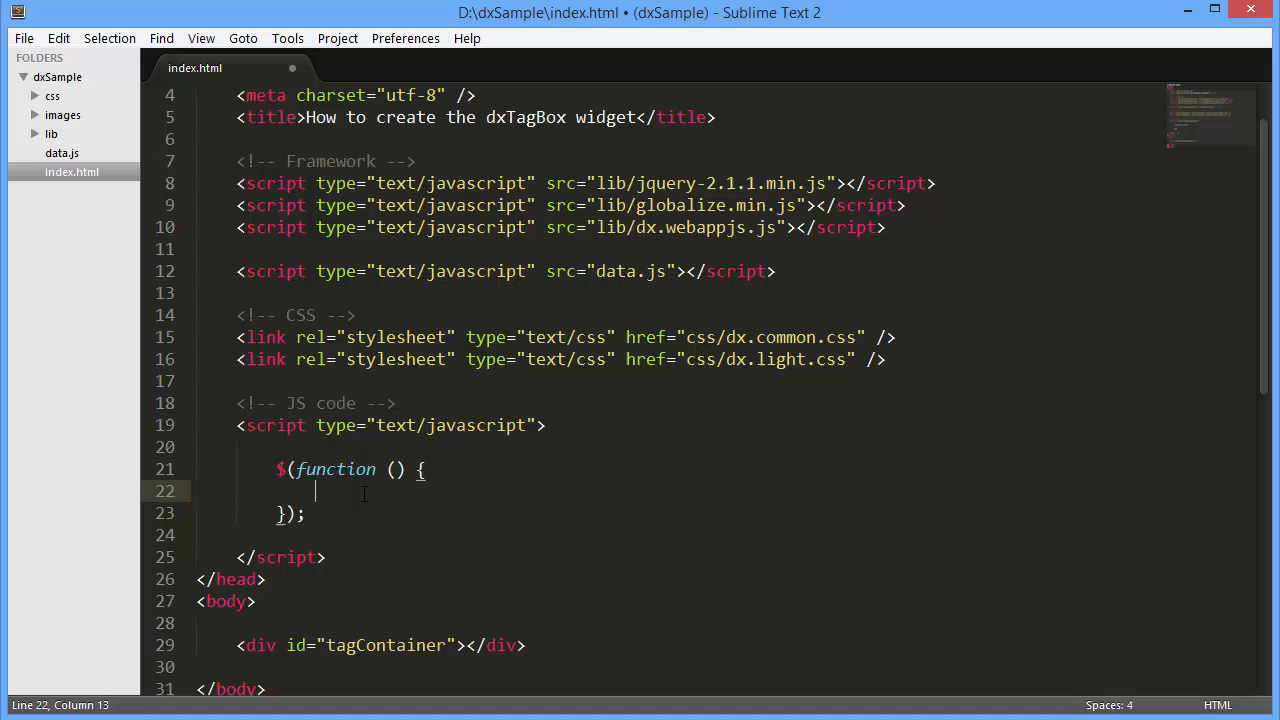
# Step: Create $("#tagContainer").dxTagBox with dataSource simpleProducts, checking the data in data.js
pyautogui.write('$("")')
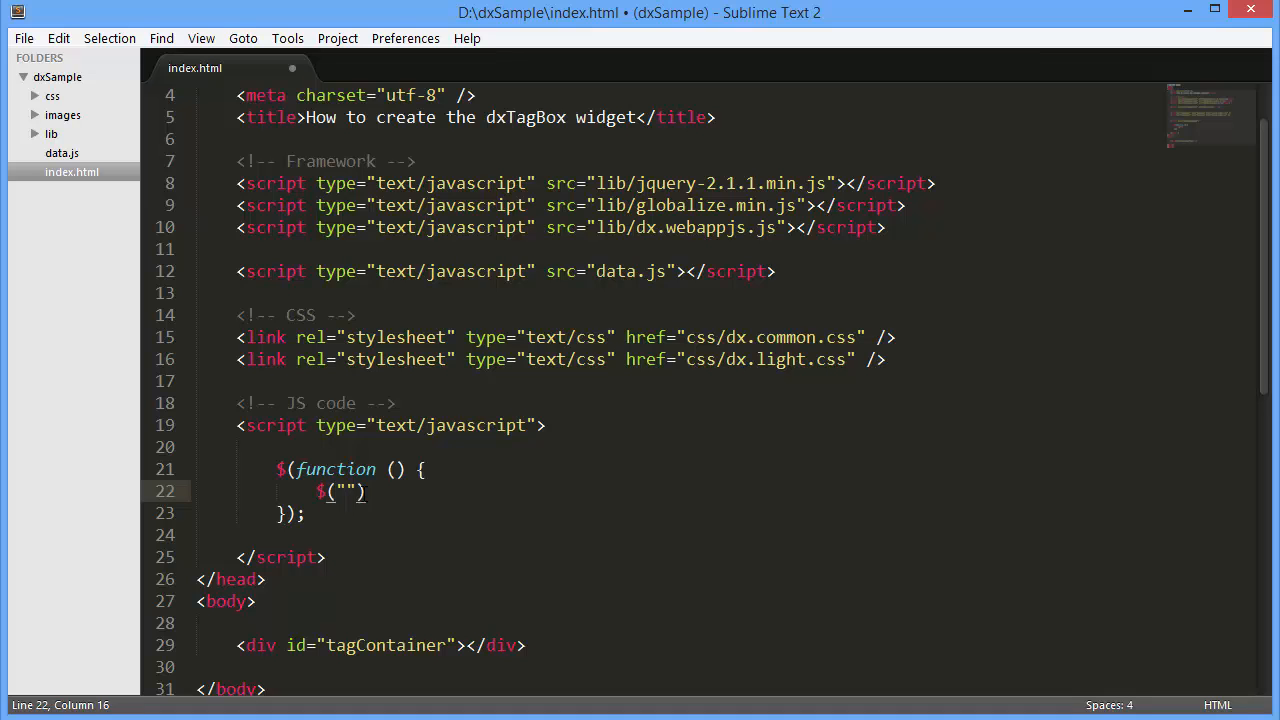
pyautogui.write('#tagContainer')
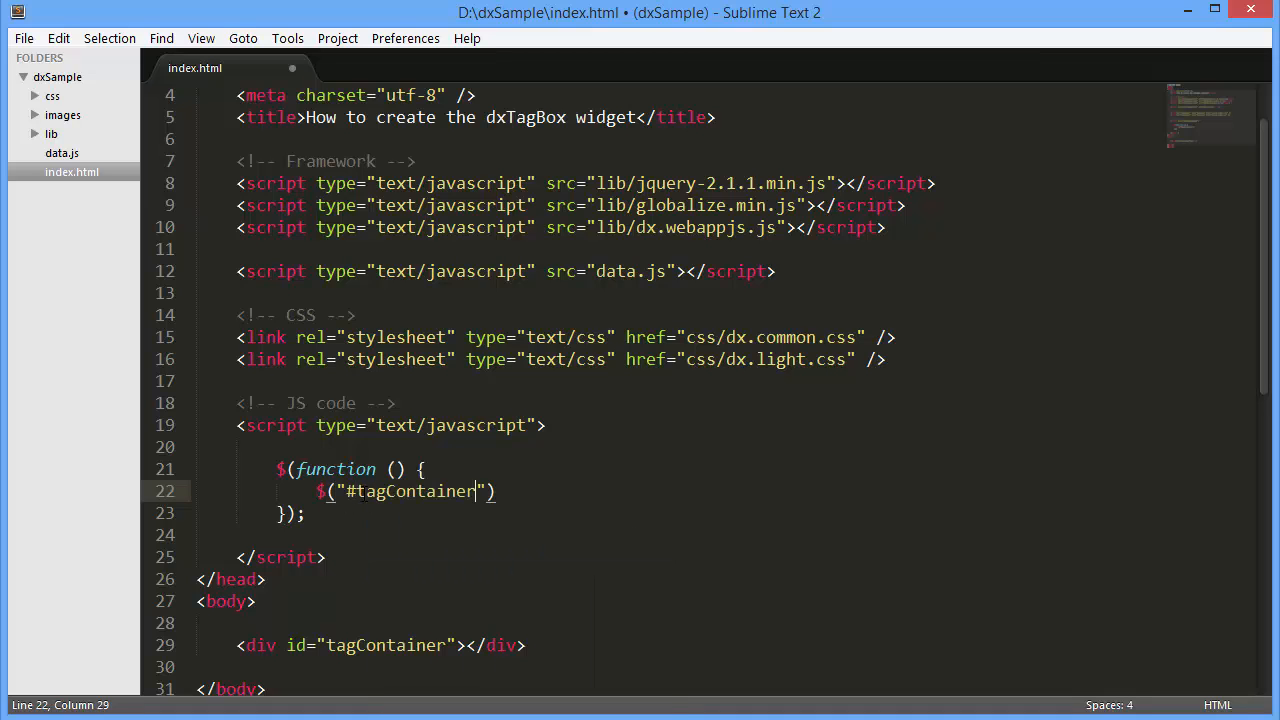
pyautogui.write('.dxTagBox')
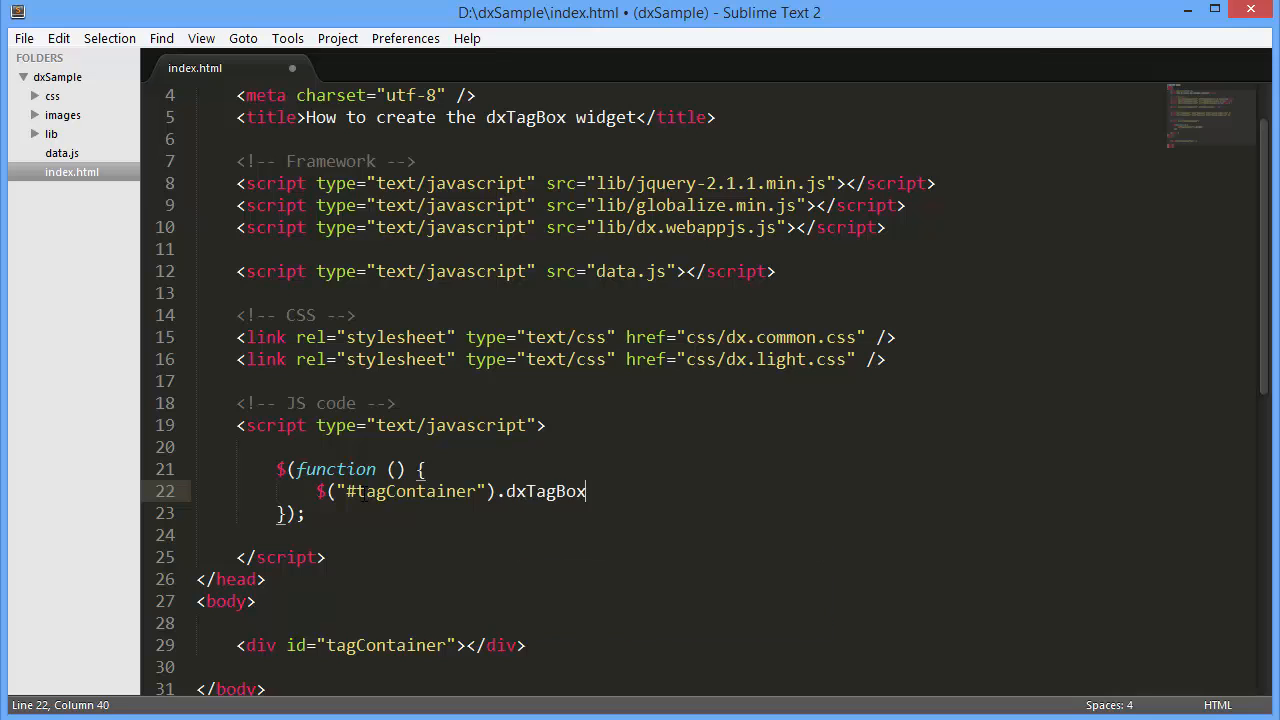
pyautogui.write('({')
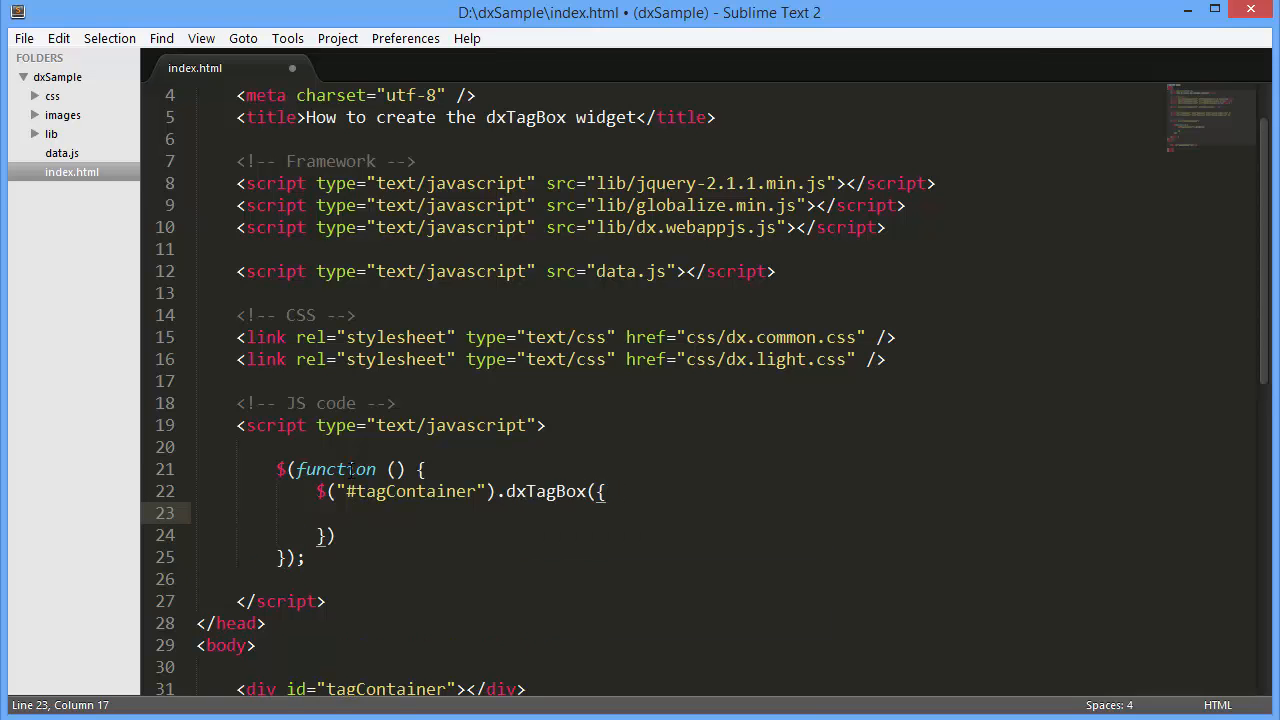
pyautogui.click(62, 153)
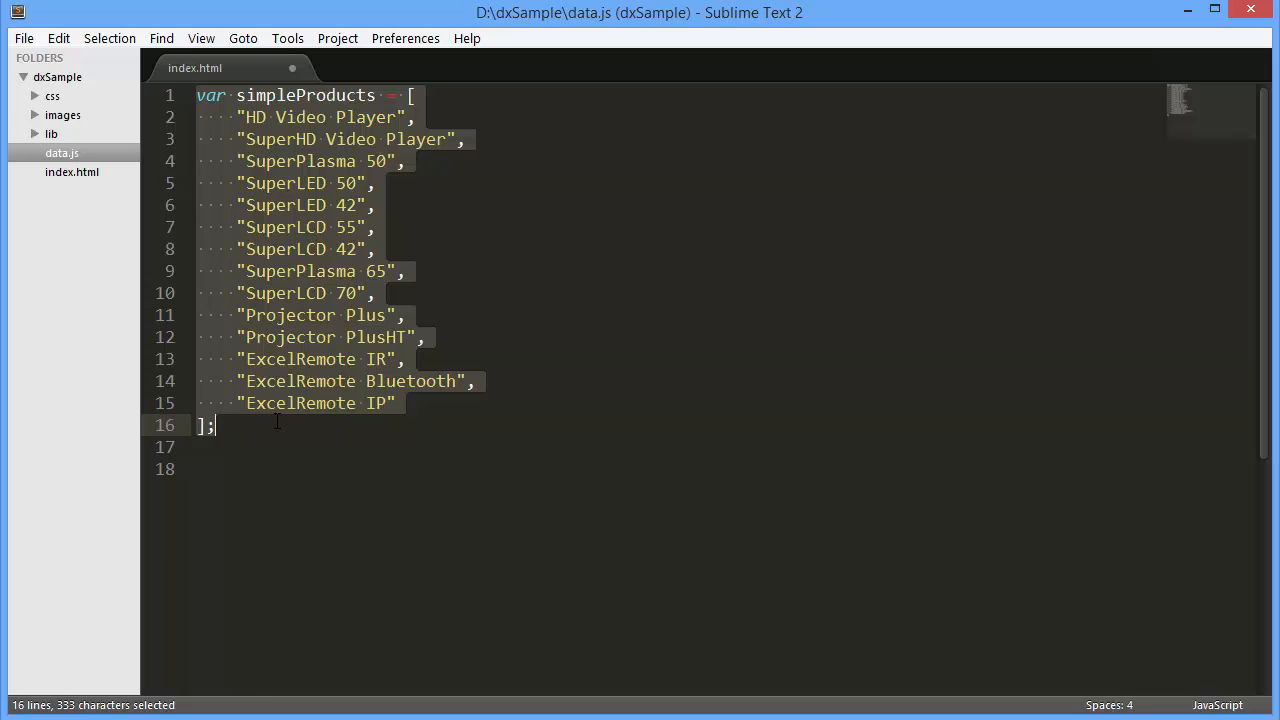
pyautogui.click(71, 172)
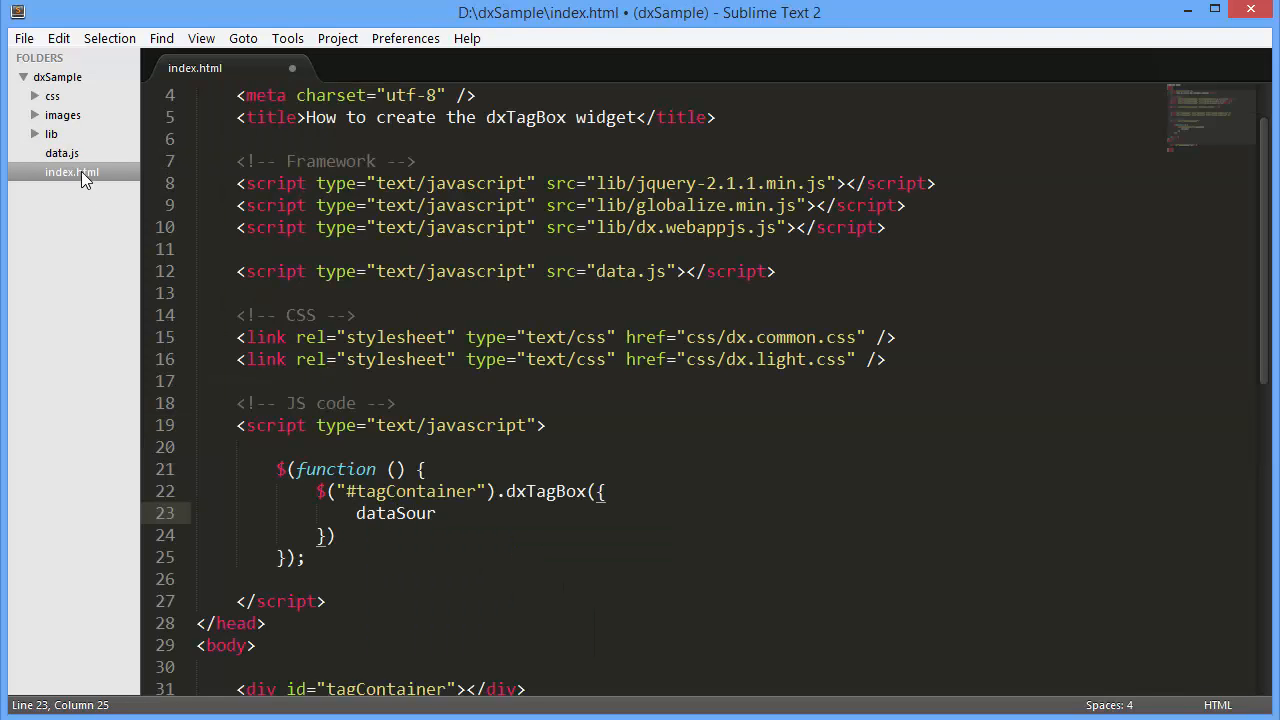
pyautogui.write('ce: simpleProd')
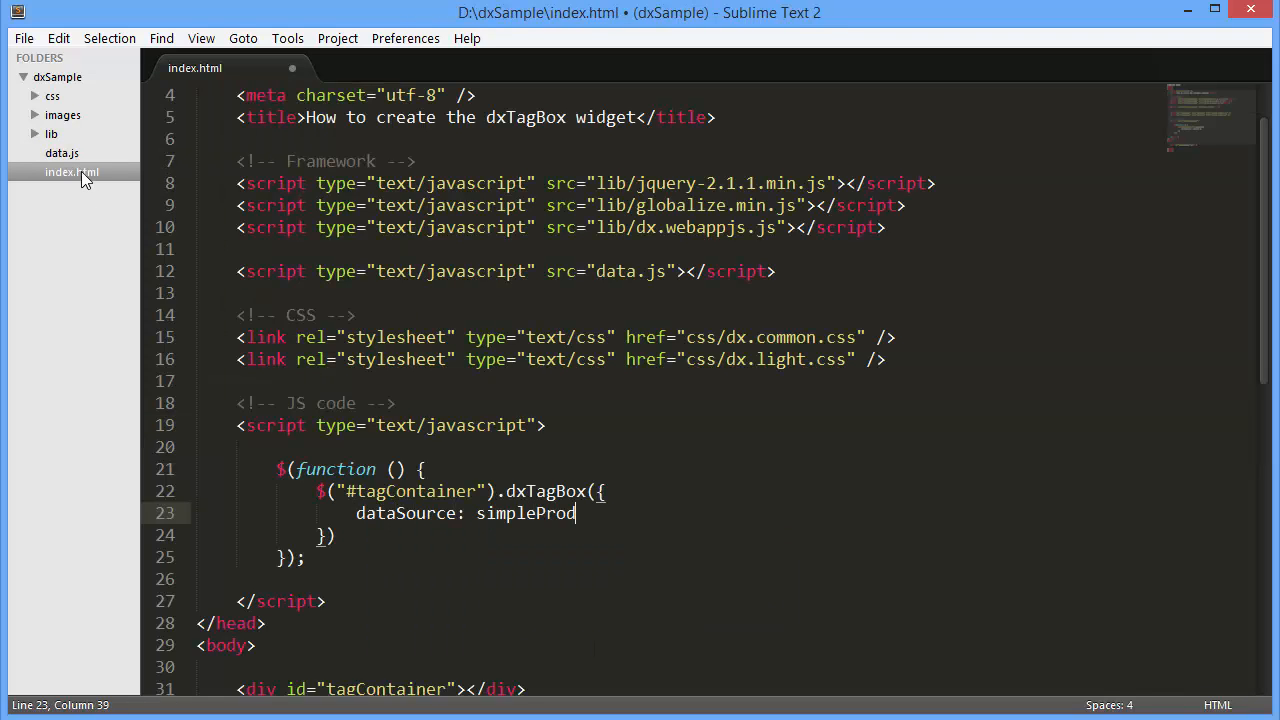
pyautogui.write('ucts')
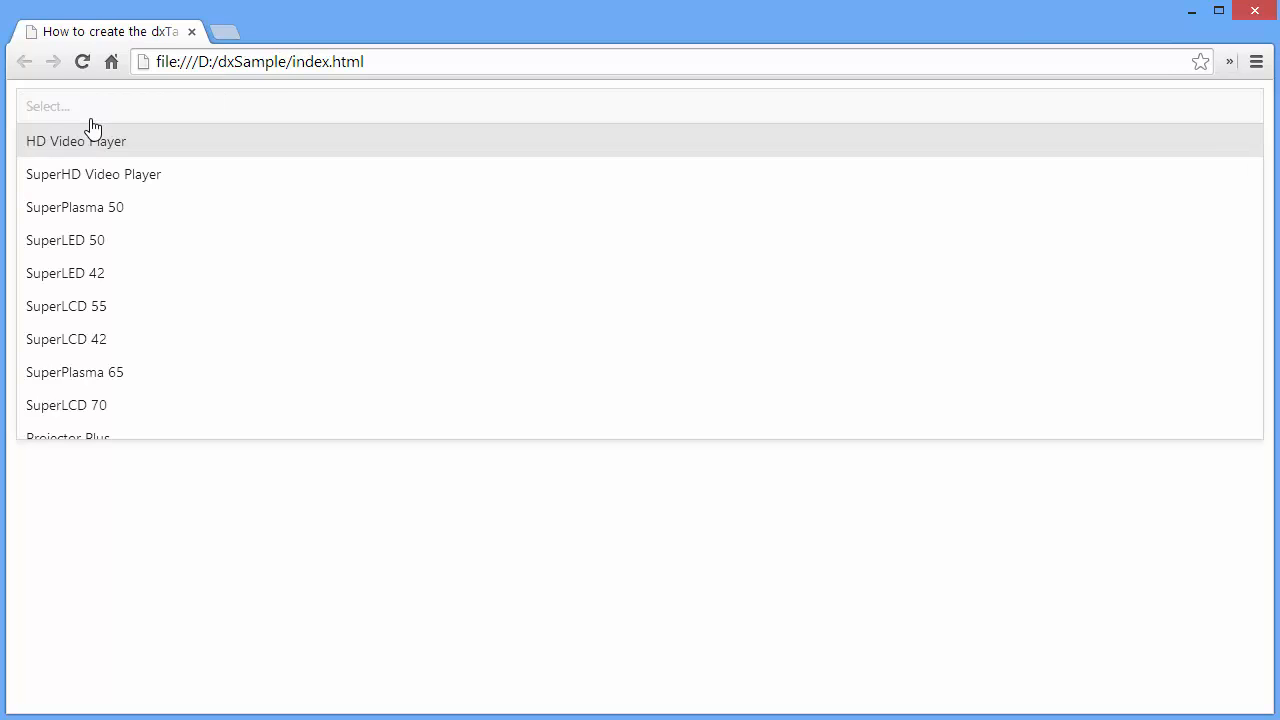
# Step: Add SuperPlasma 65 as a tag and close the product list
pyautogui.click(75, 372)
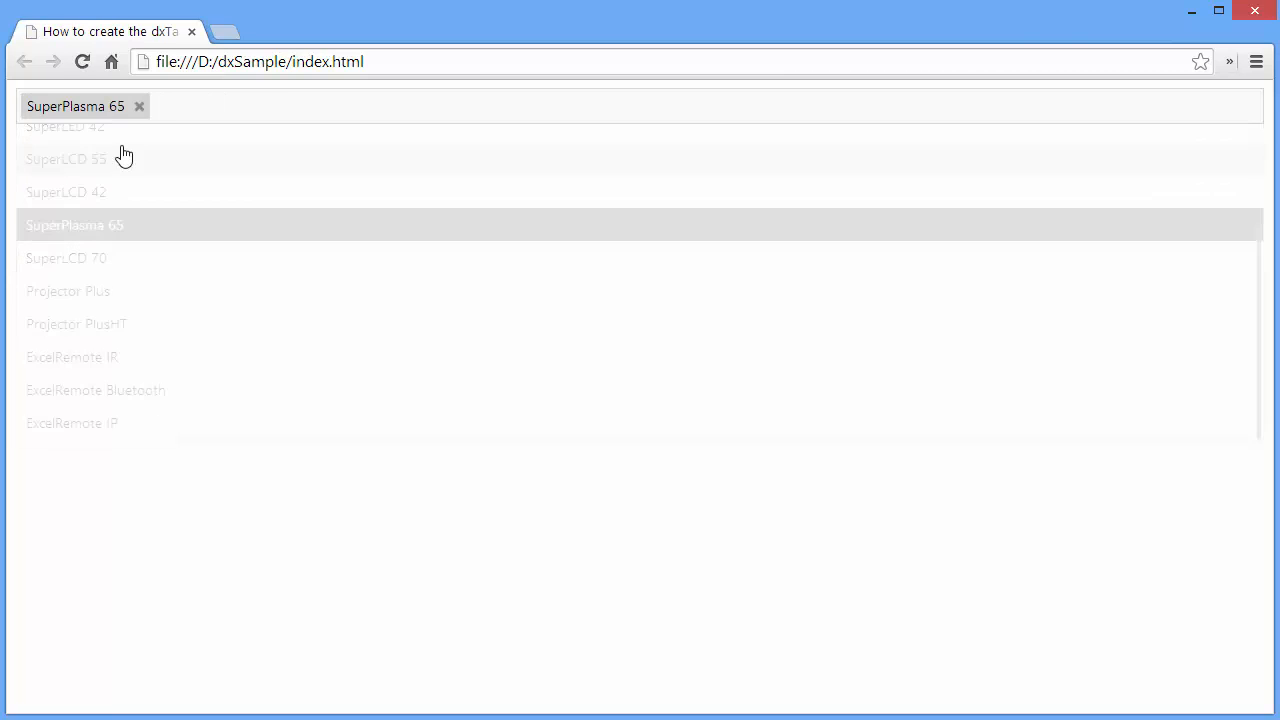
pyautogui.click(77, 323)
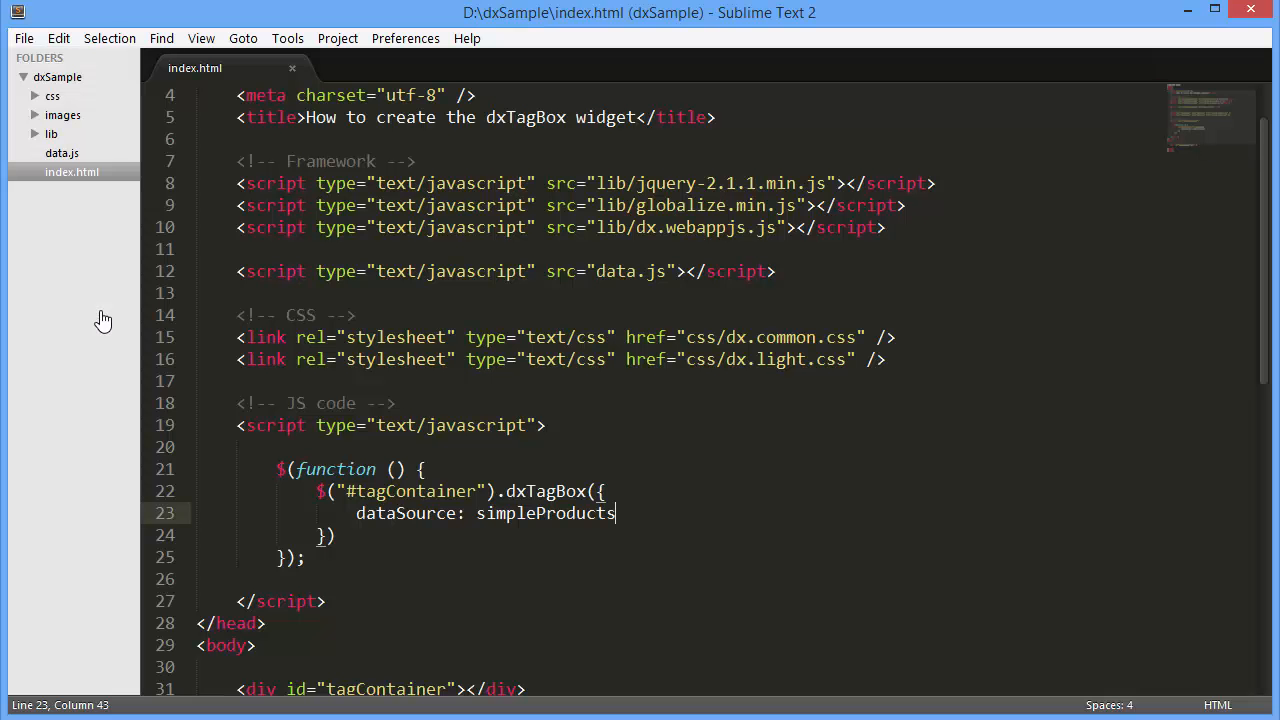
# Step: Add a var products array of Name and ImageSrc objects to data.js and save
pyautogui.click(61, 153)
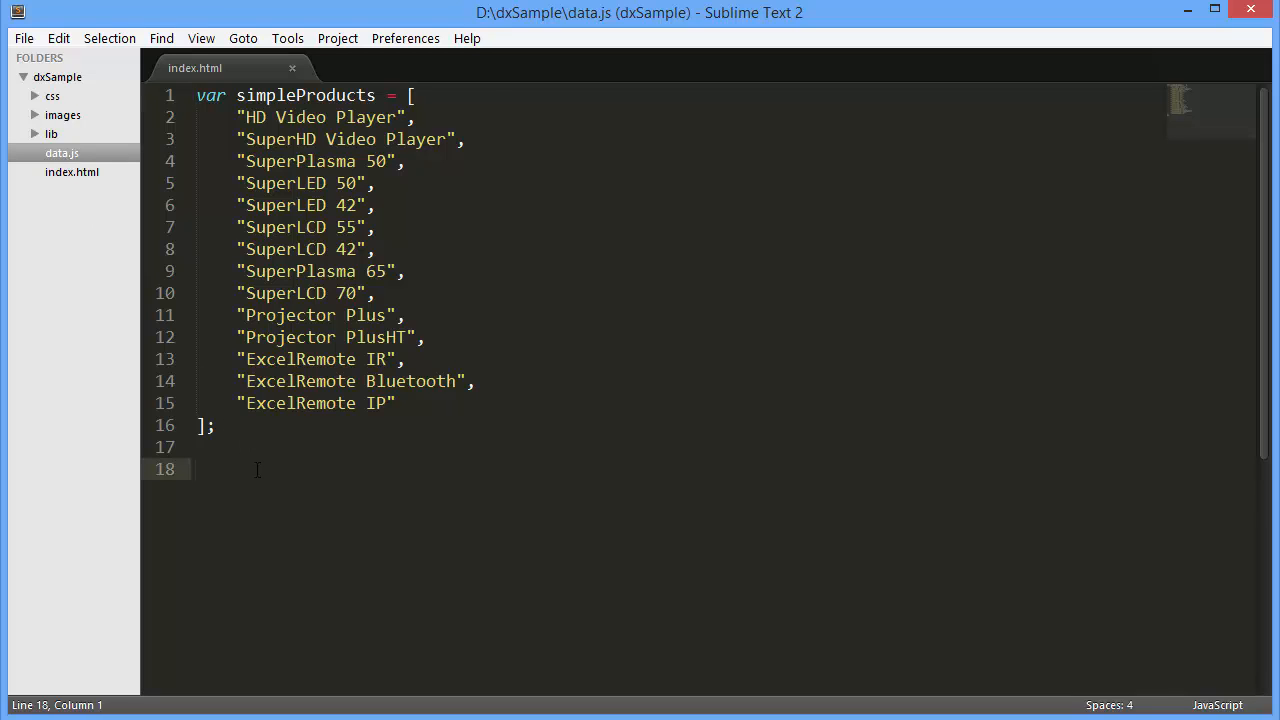
pyautogui.write('var products')
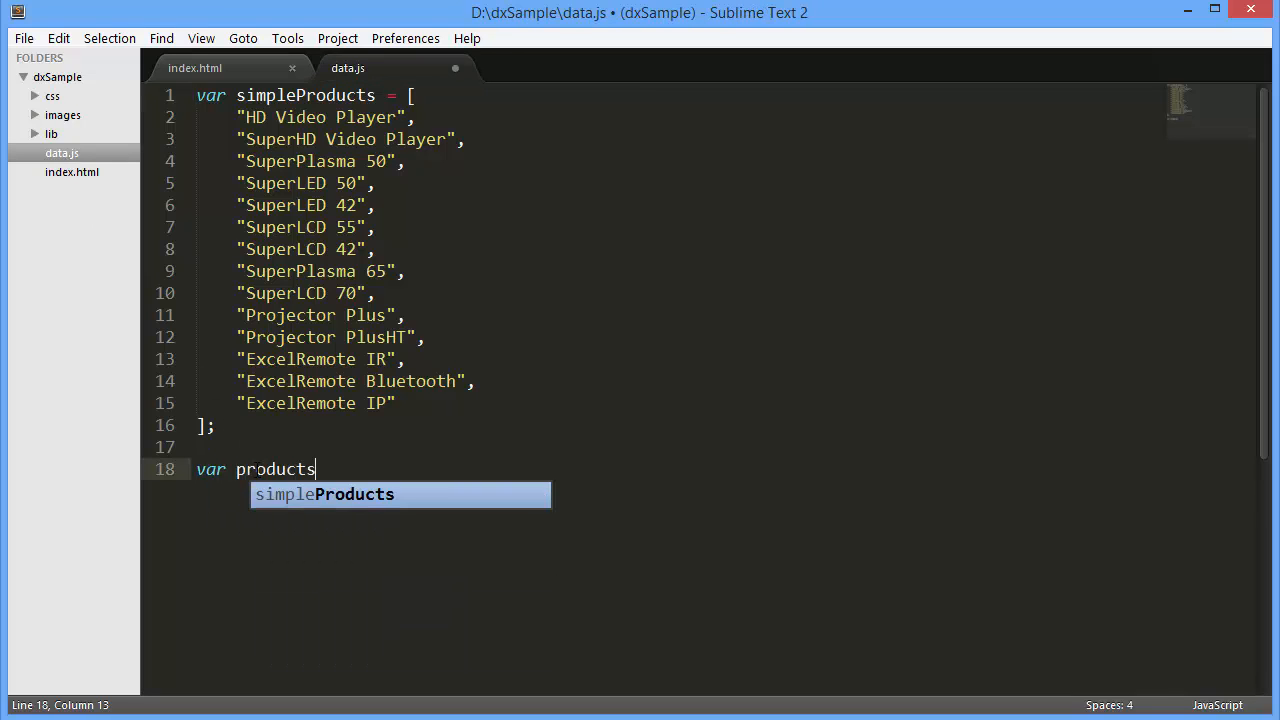
pyautogui.scroll(-3)
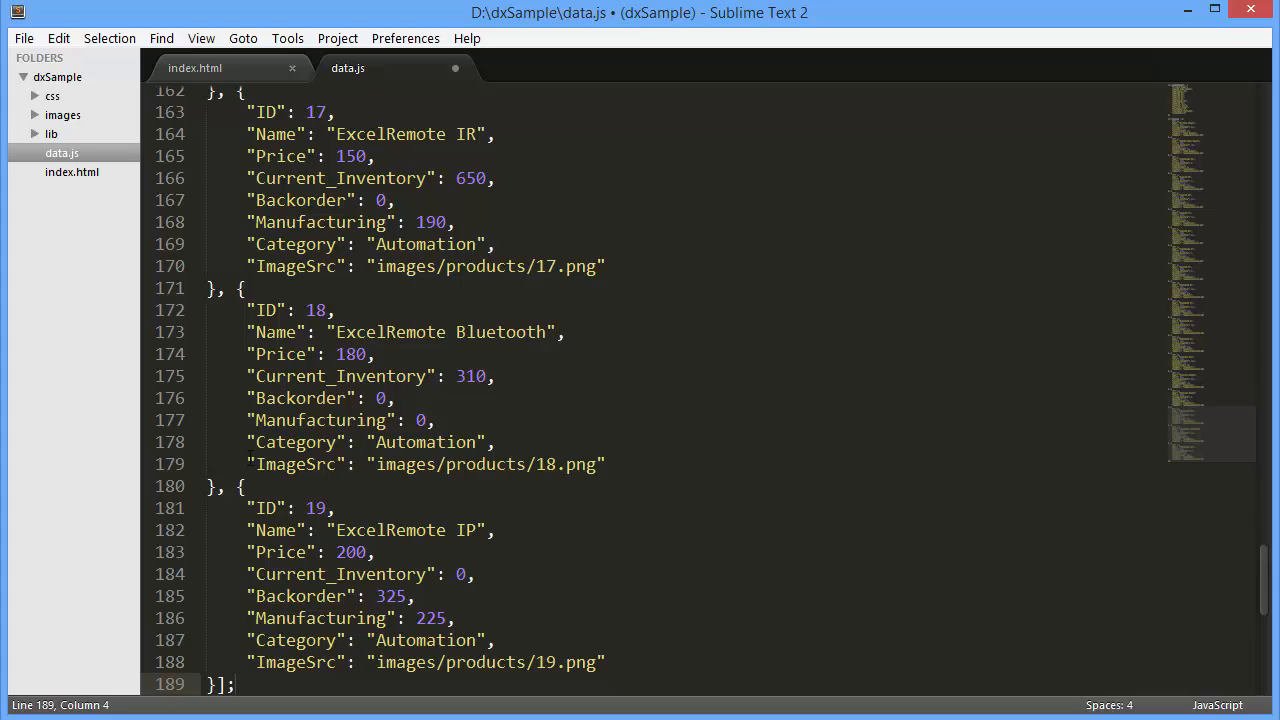
pyautogui.doubleClick(296, 464)
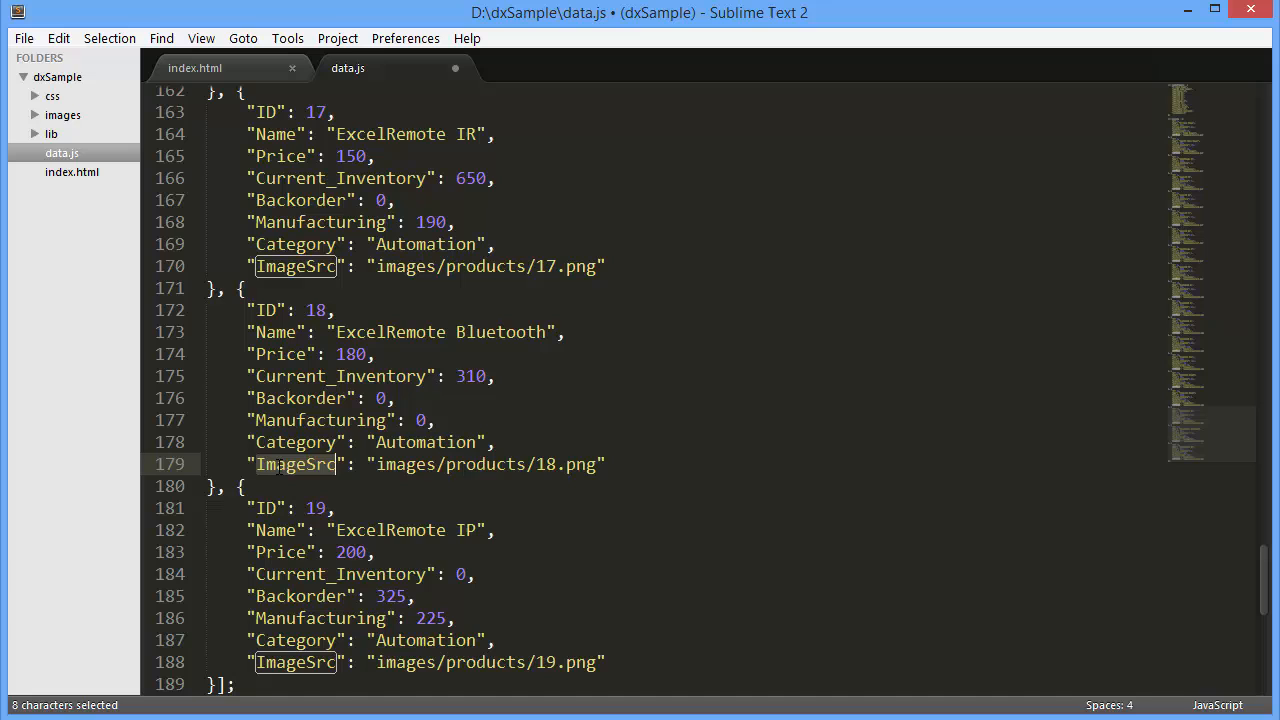
pyautogui.press('ctrl+s')
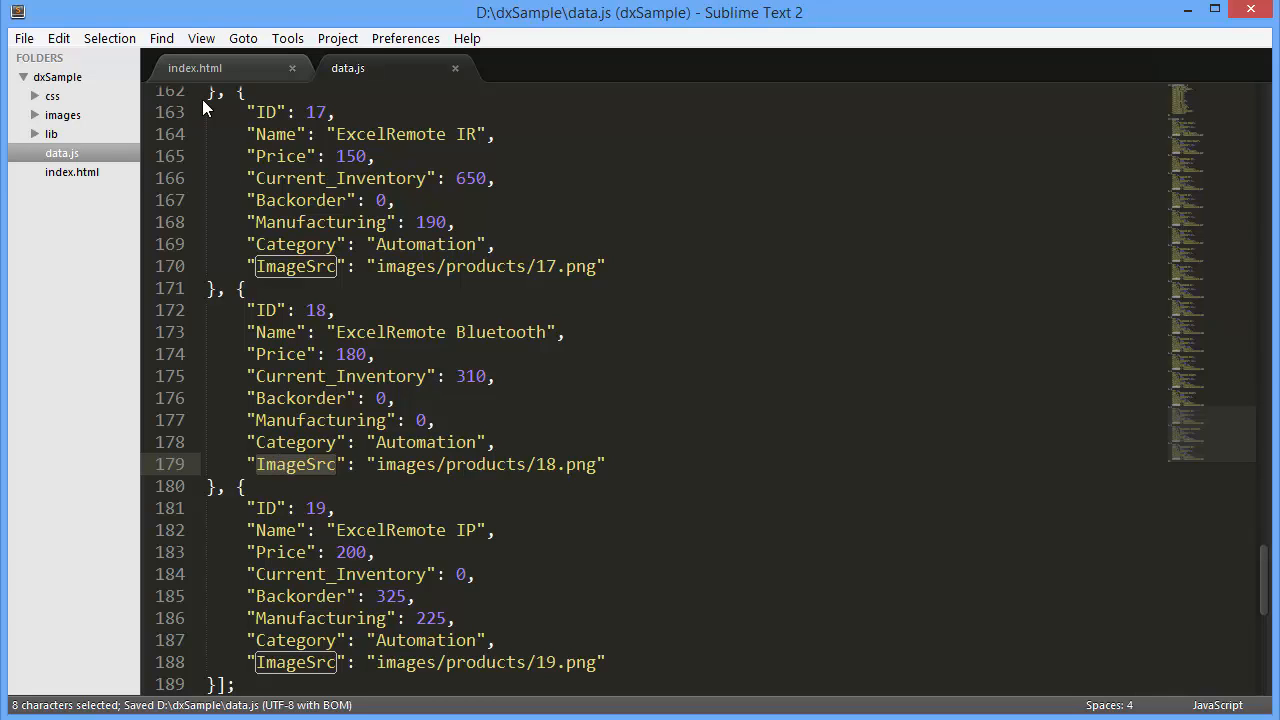
pyautogui.click(196, 67)
pyautogui.write('item')
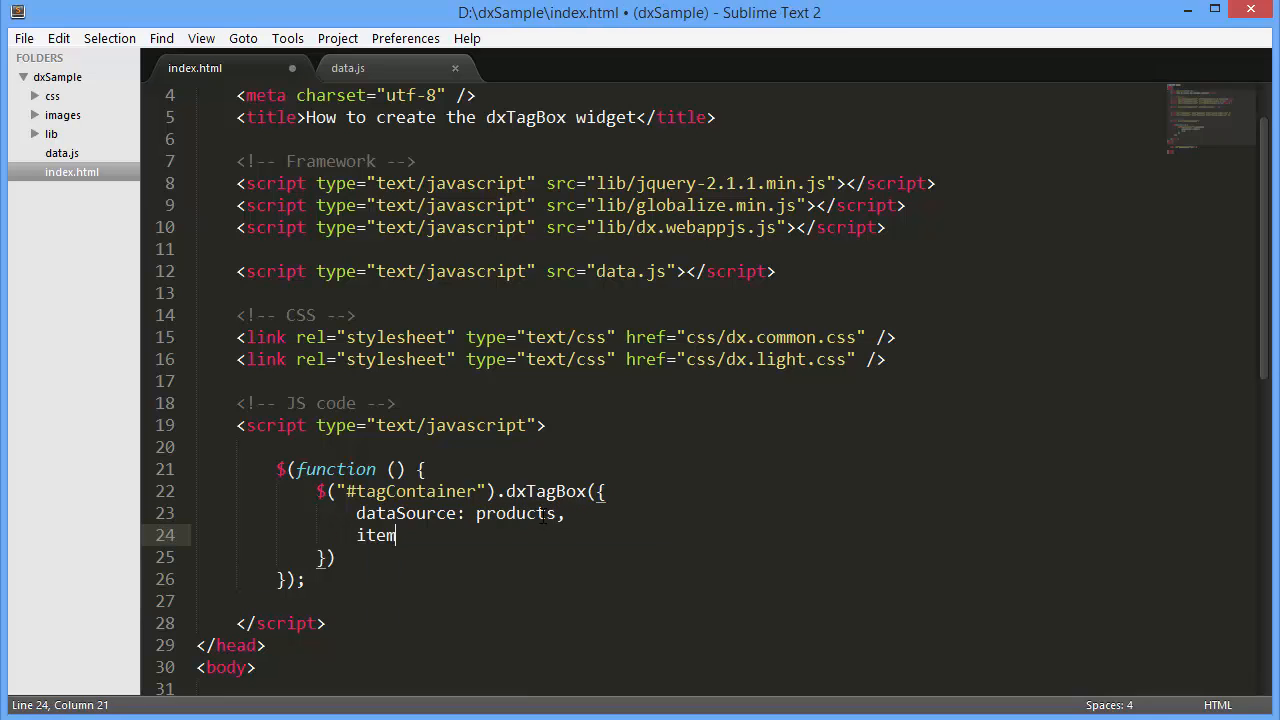
# Step: Add an itemTemplate returning a div with a 32px-by-40px data.ImageSrc image and data.Name
pyautogui.write('Template: function')
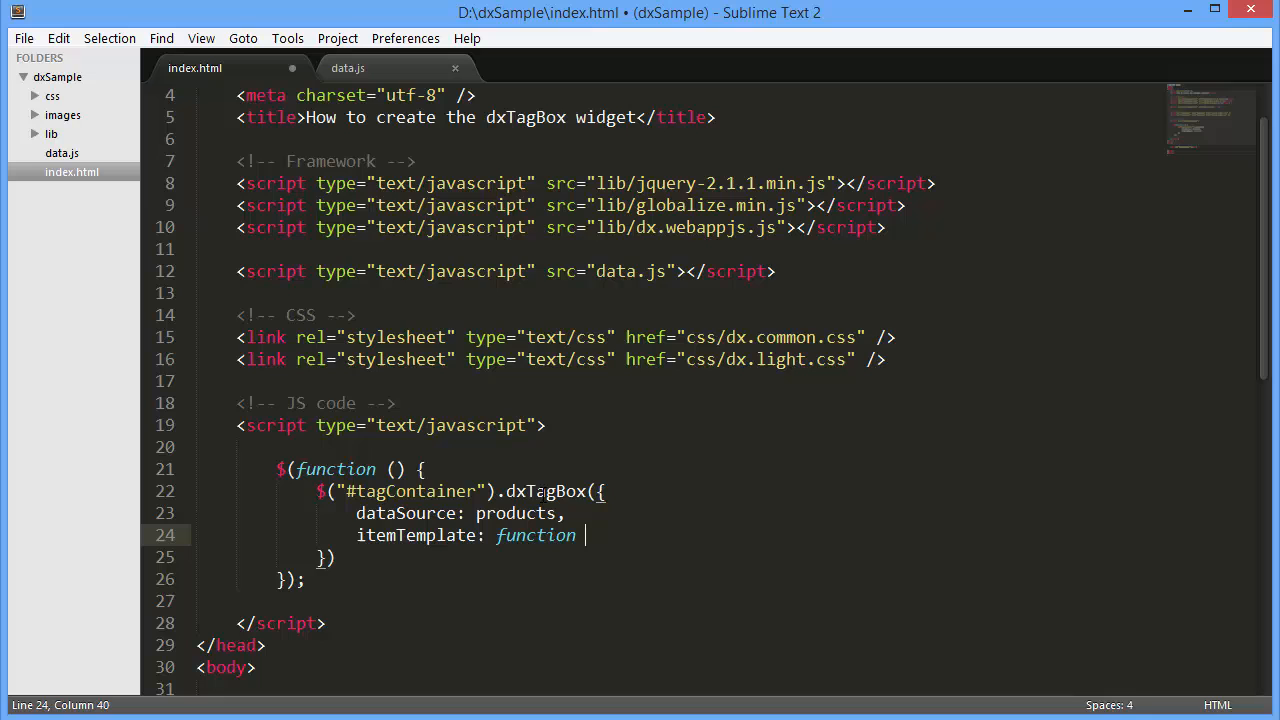
pyautogui.write('(data) {')
pyautogui.write('return "<di')
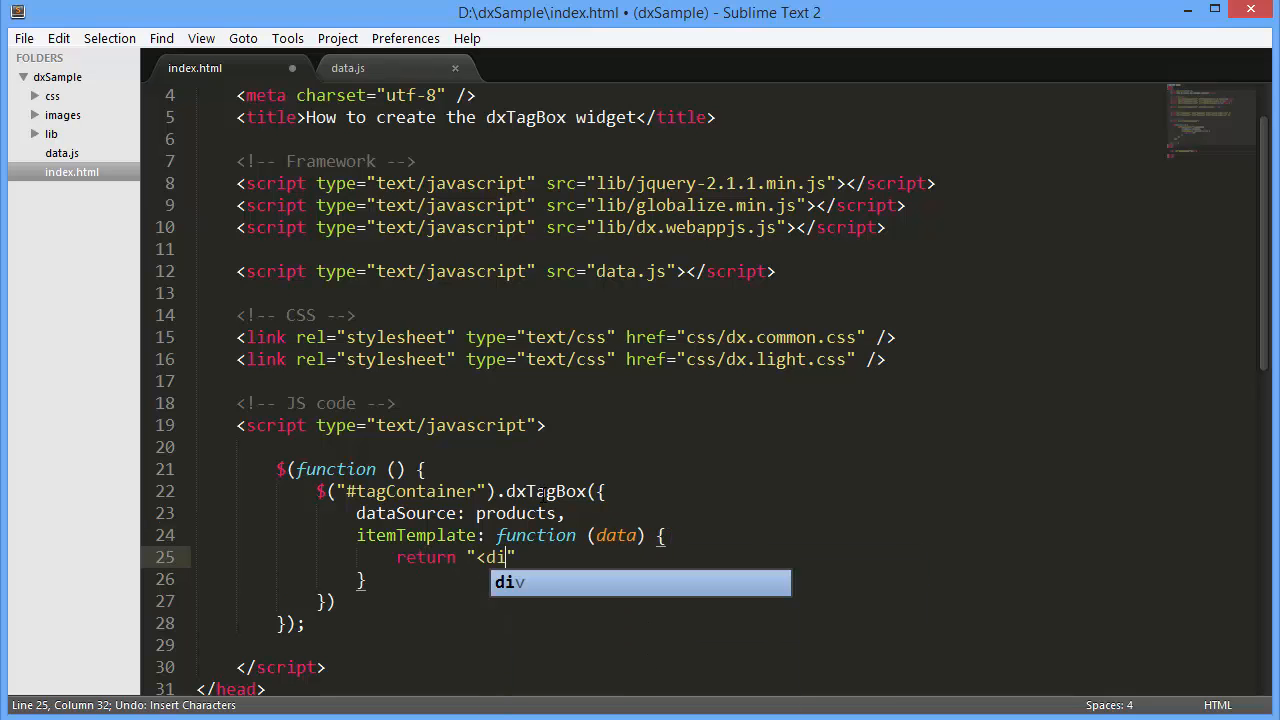
pyautogui.write('v><img')
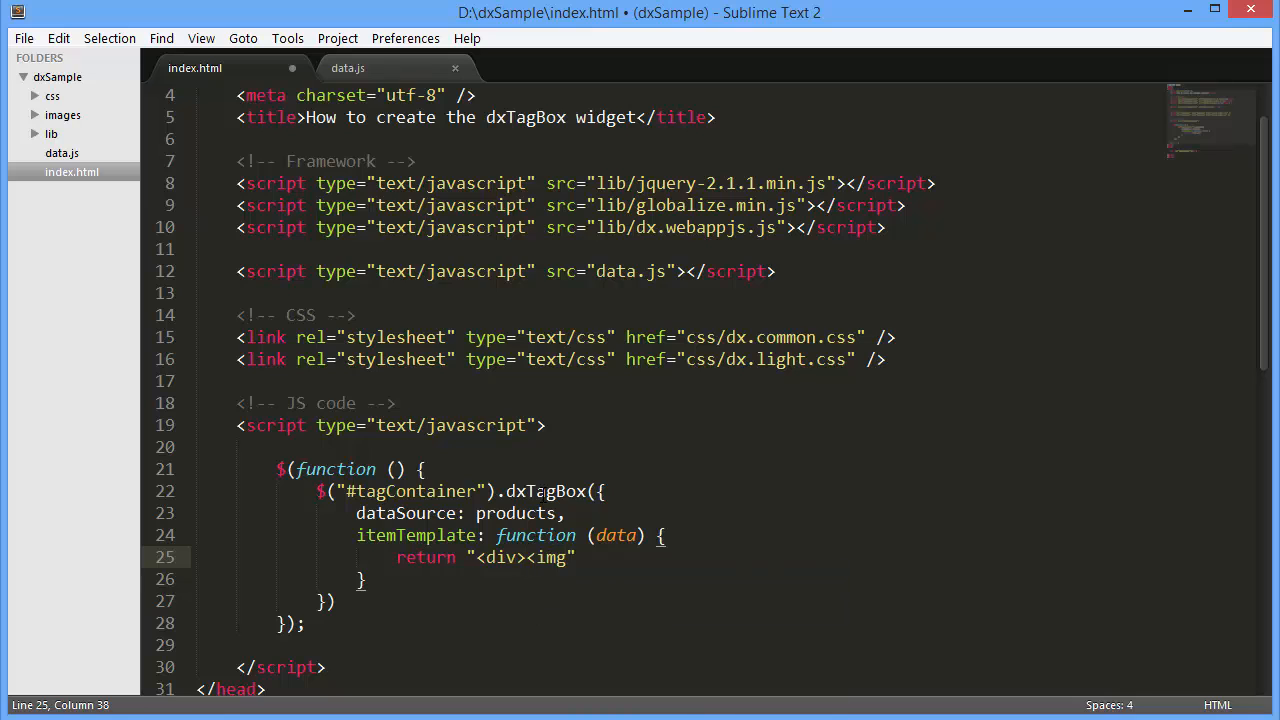
pyautogui.write("style='h")
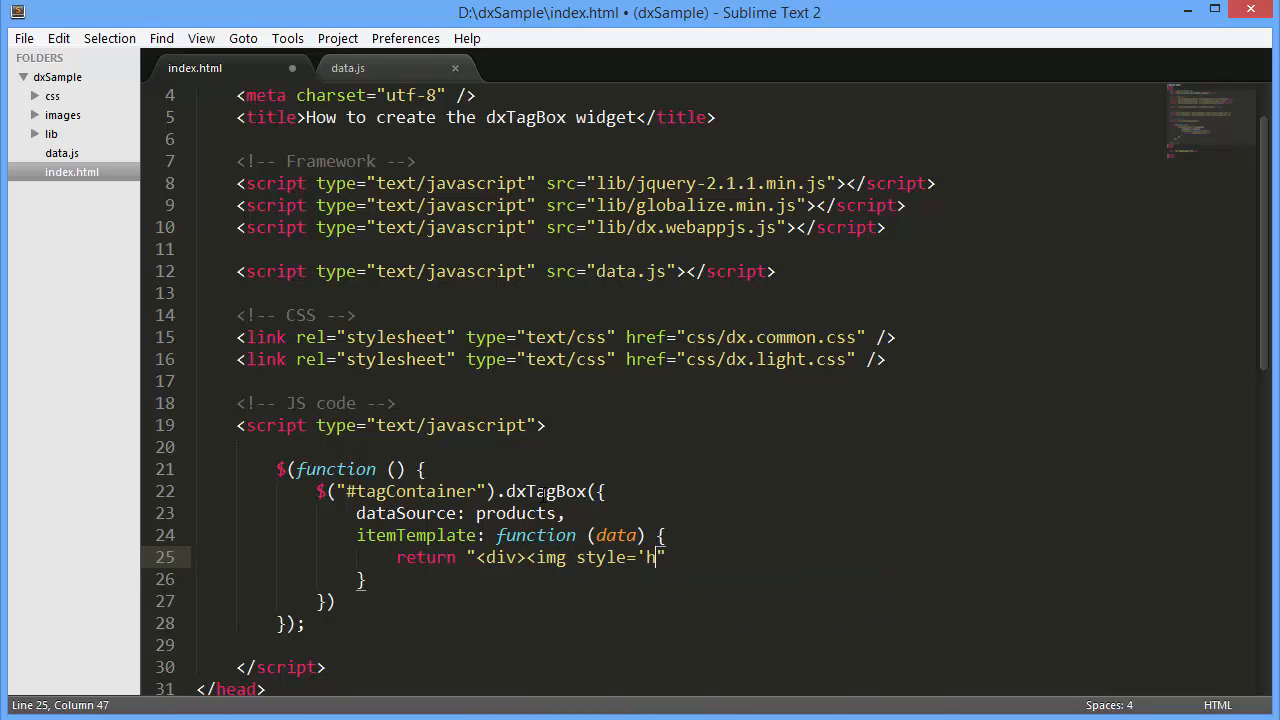
pyautogui.write('eight: 32p')
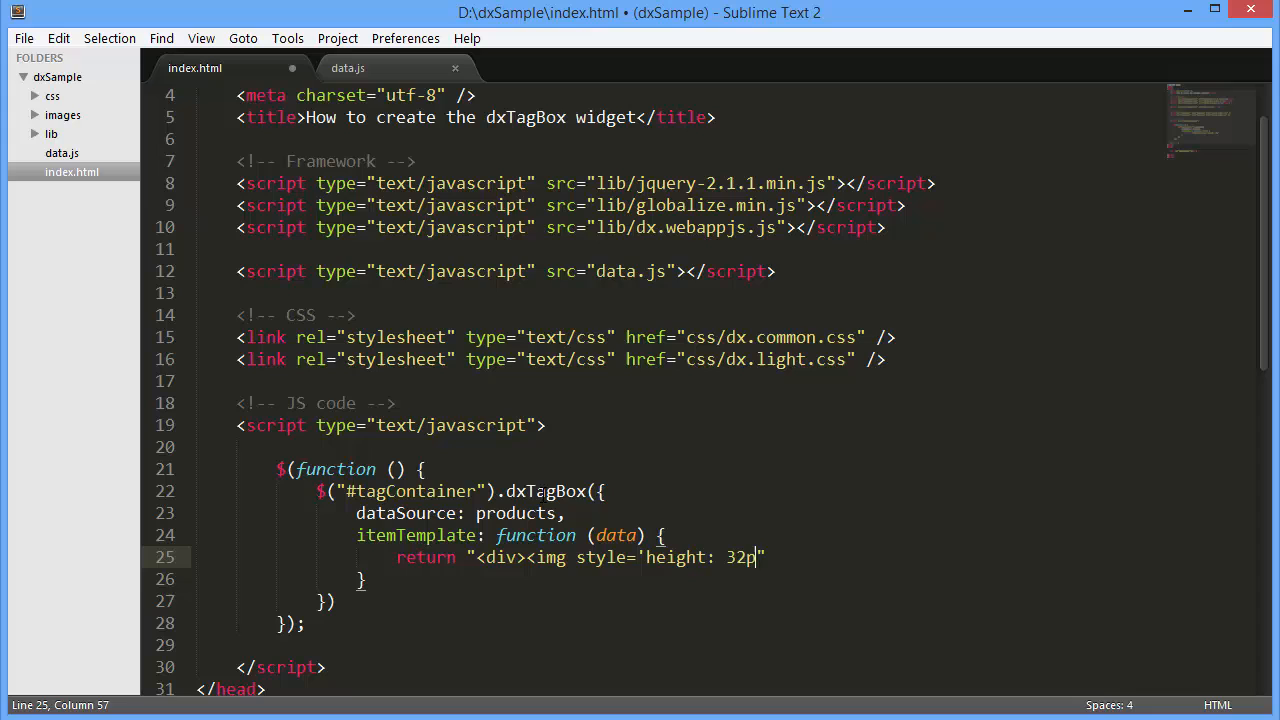
pyautogui.write('x; width:')
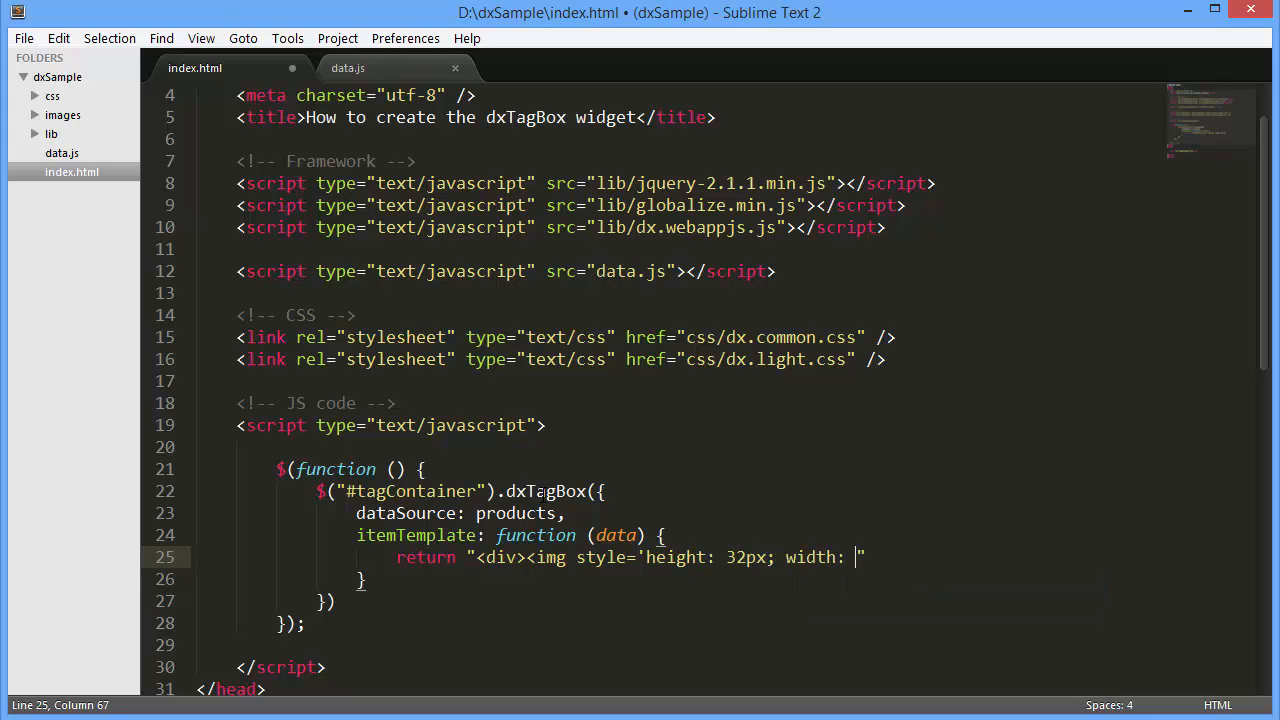
pyautogui.write("40px'")
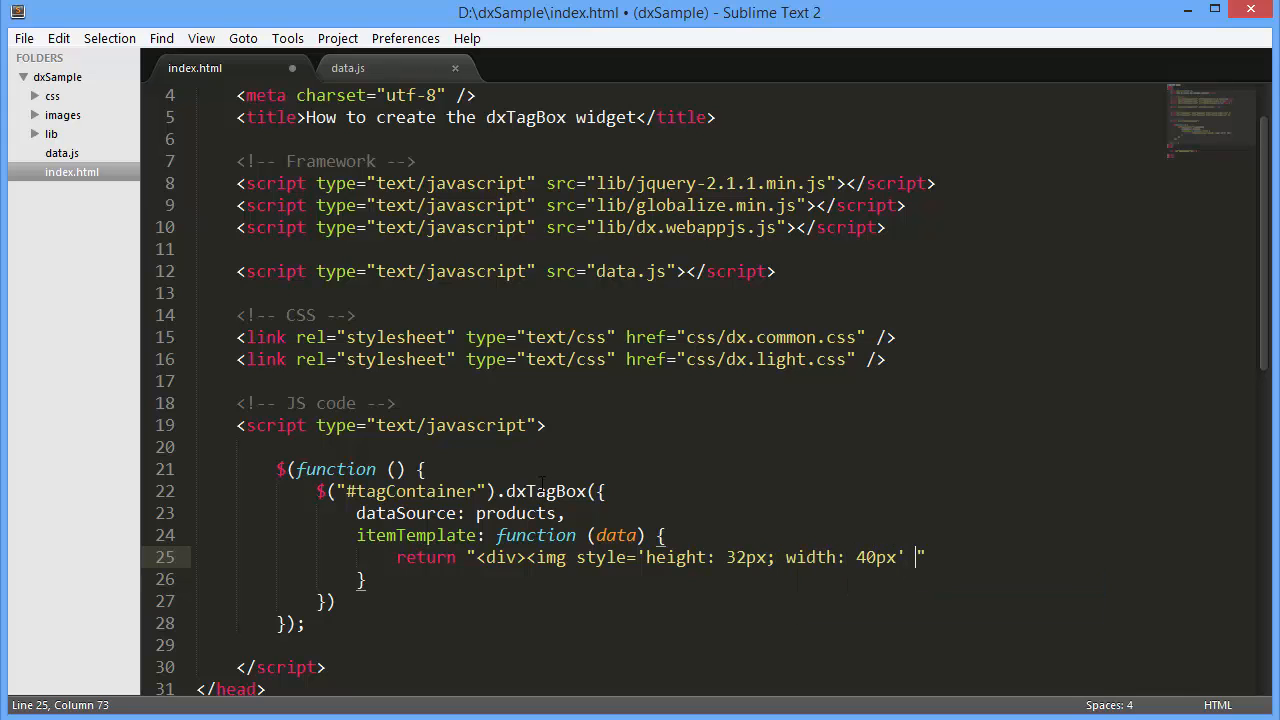
pyautogui.write("src=''")
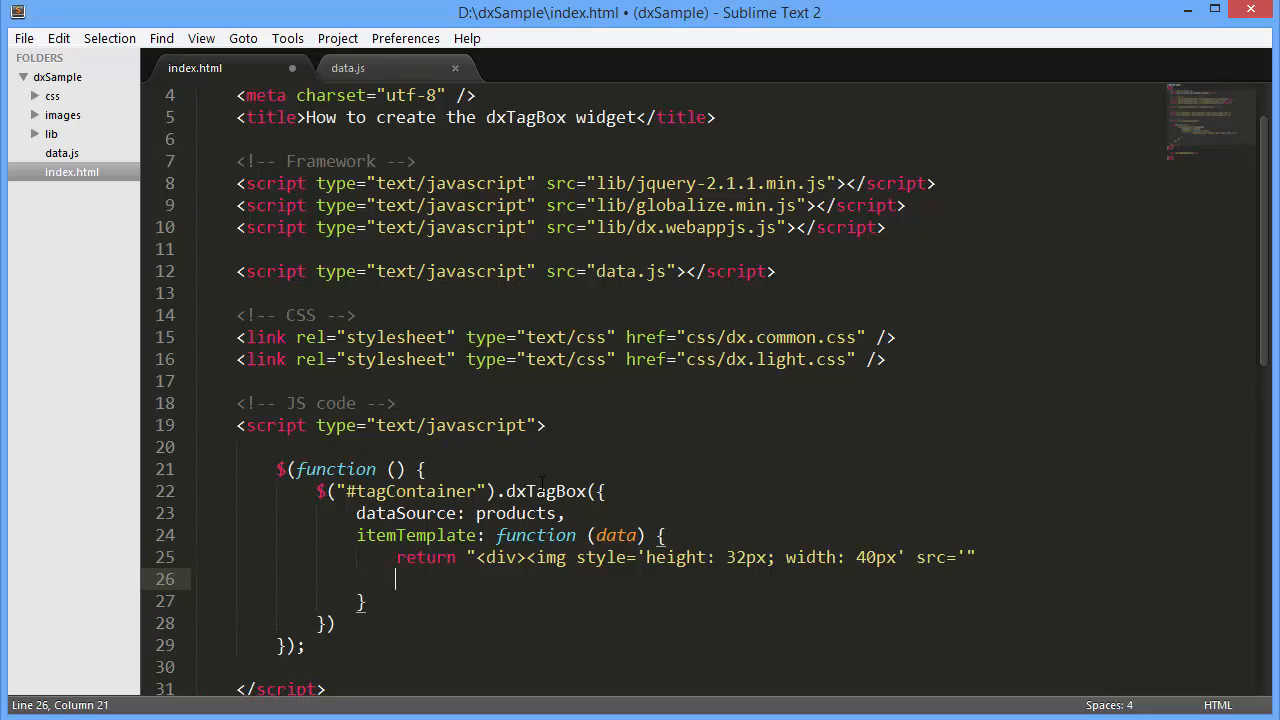
pyautogui.write('+ data.Ima')
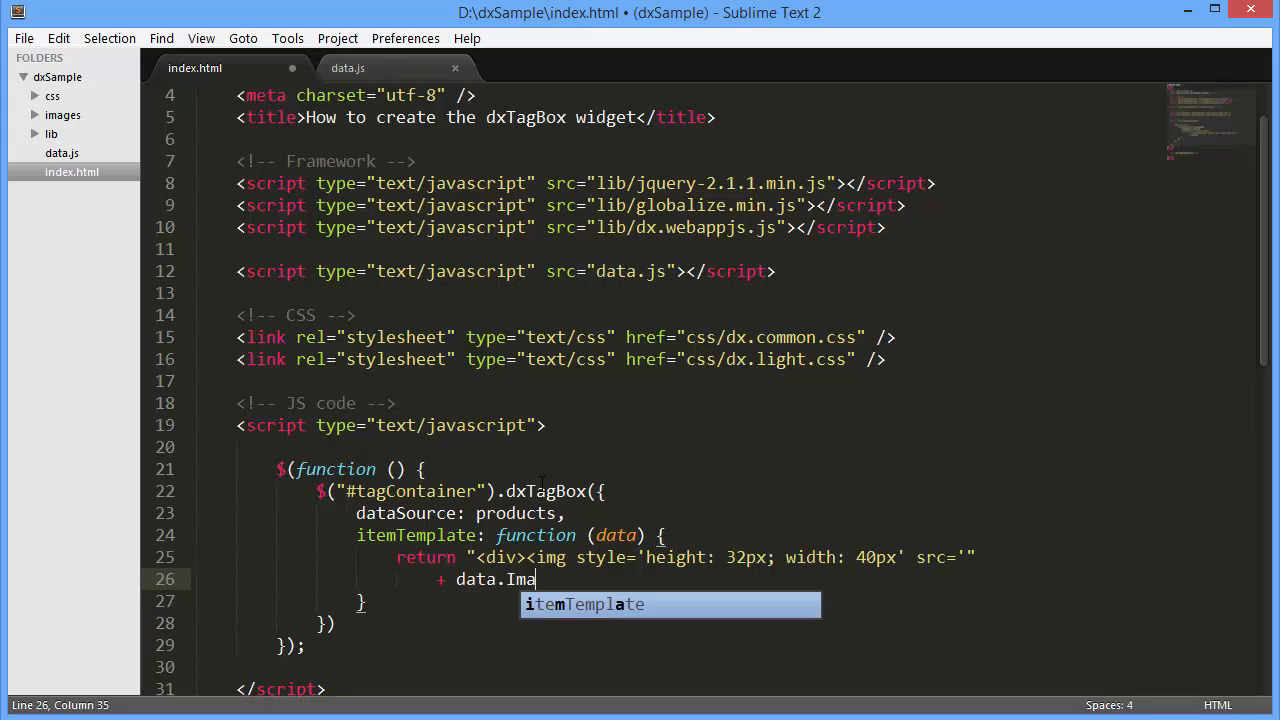
pyautogui.write('geSrc + ""')
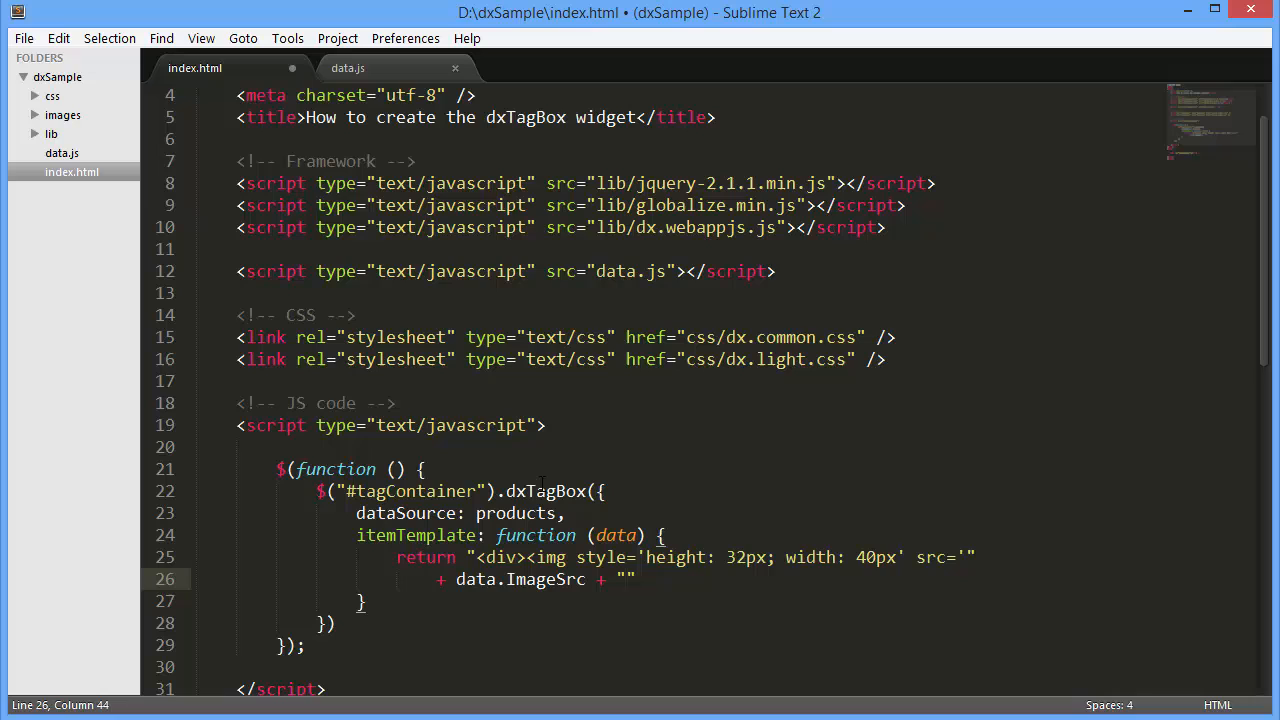
pyautogui.write('\'/>"')
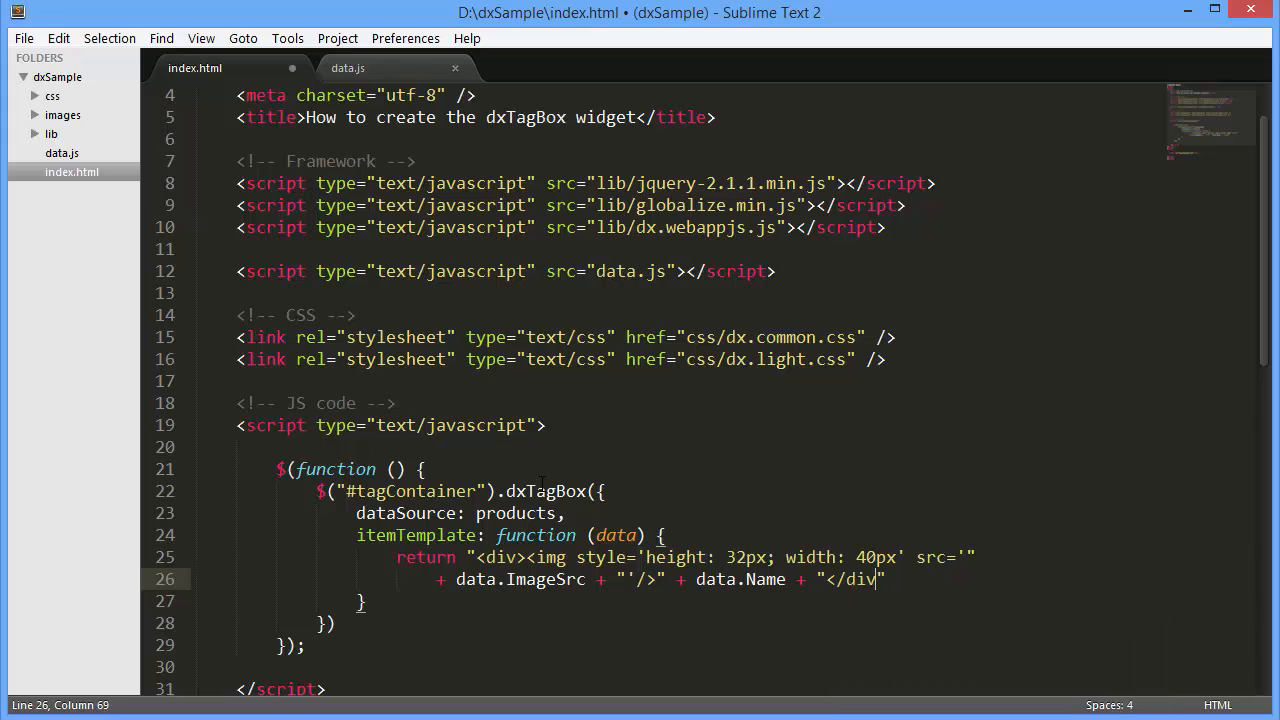
pyautogui.write('>";')
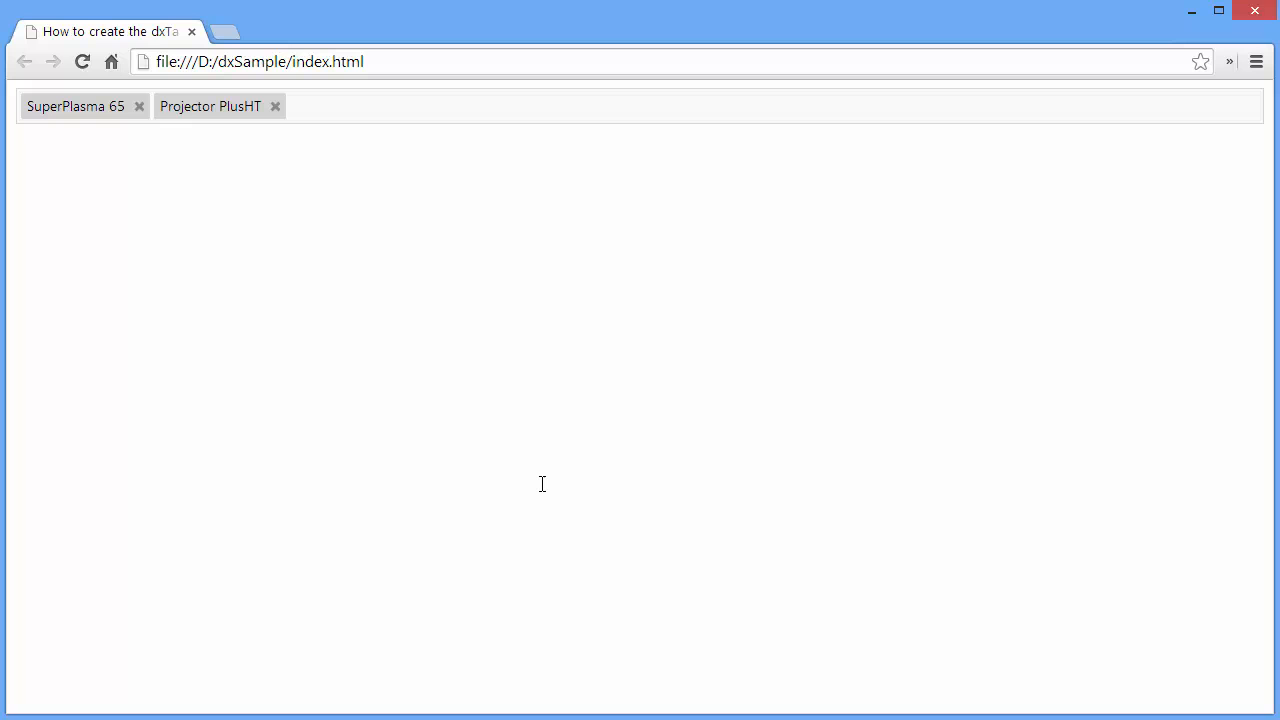
# Step: Reload index.html in Chrome to preview the image-and-name tag box
pyautogui.click(640, 106)
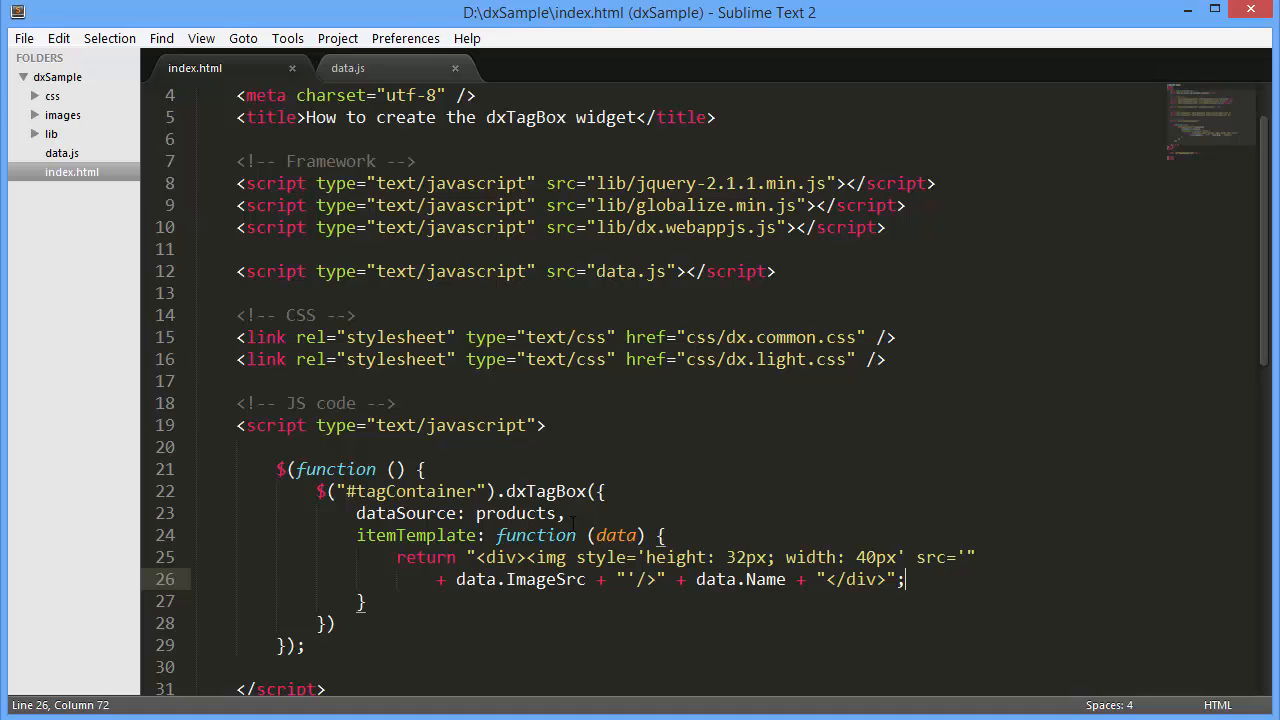
# Step: Add displayExpr "Name" and placeholder "Click Here to Choose Product" to the dxTagBox options
pyautogui.press('enter')
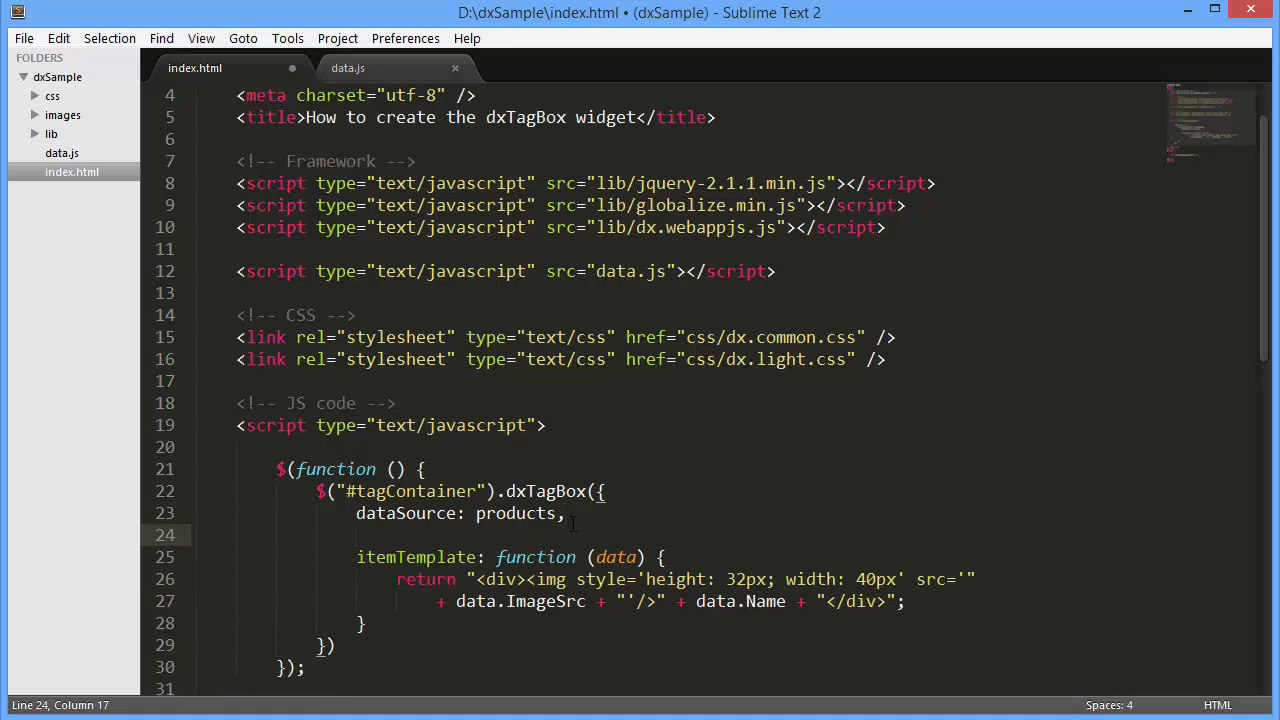
pyautogui.write('displayExpr: "Name",')
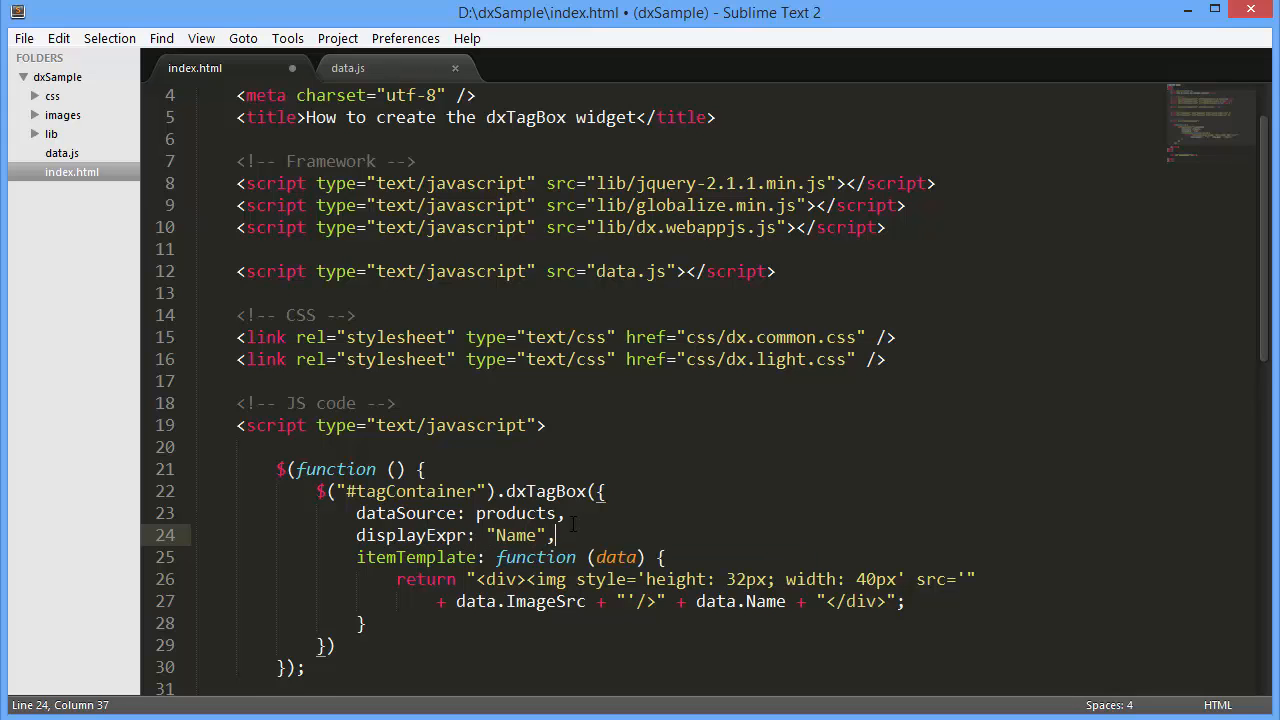
pyautogui.write('placeholde')
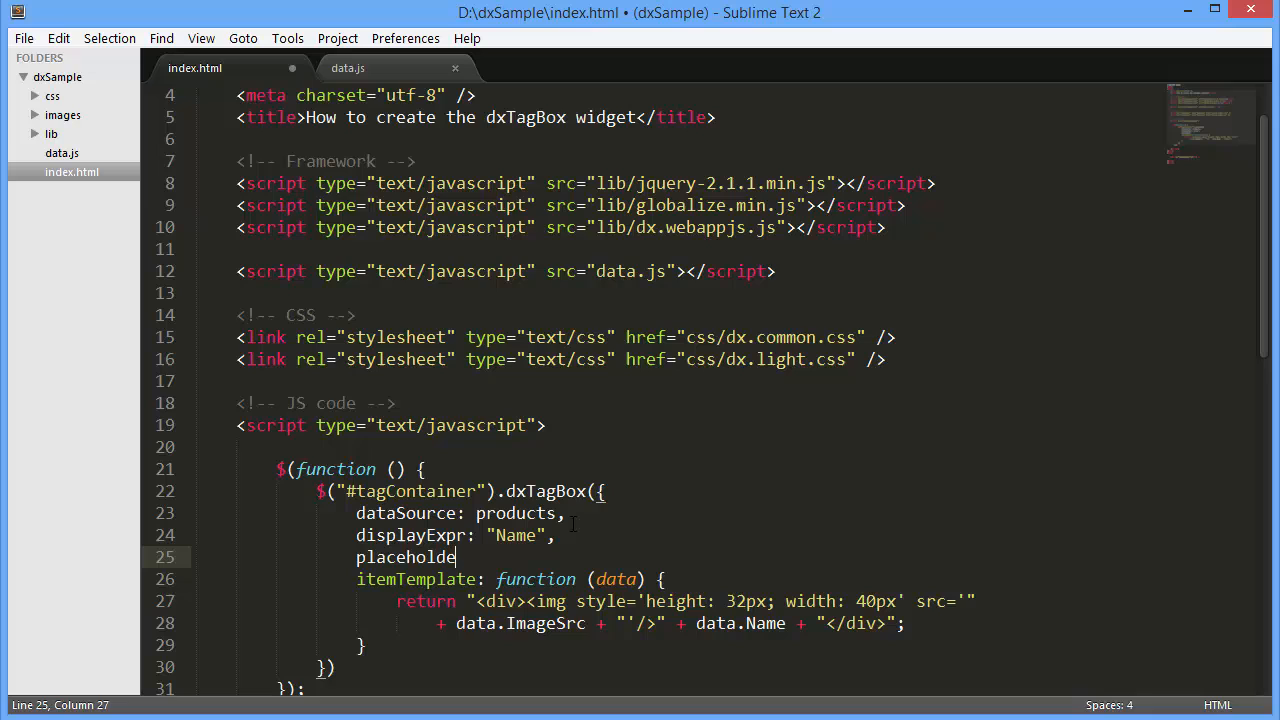
pyautogui.write('r: "Click Here to Choose Product"')
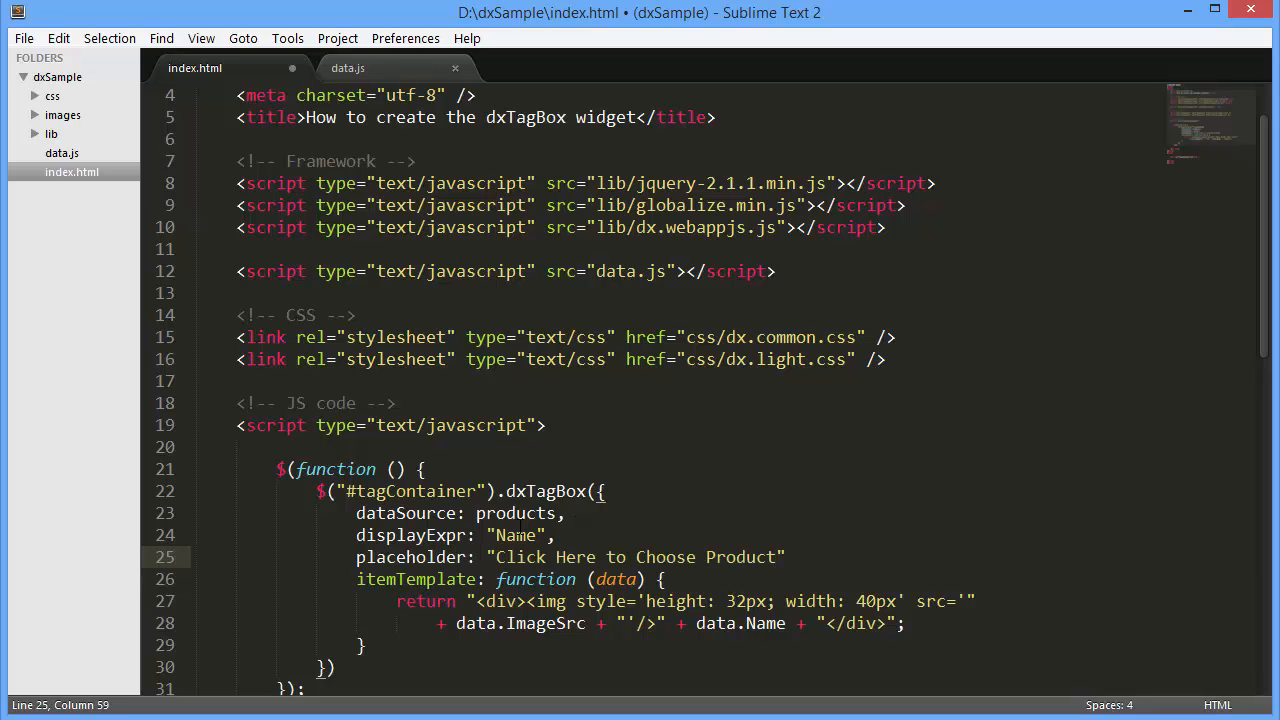
pyautogui.write(',')
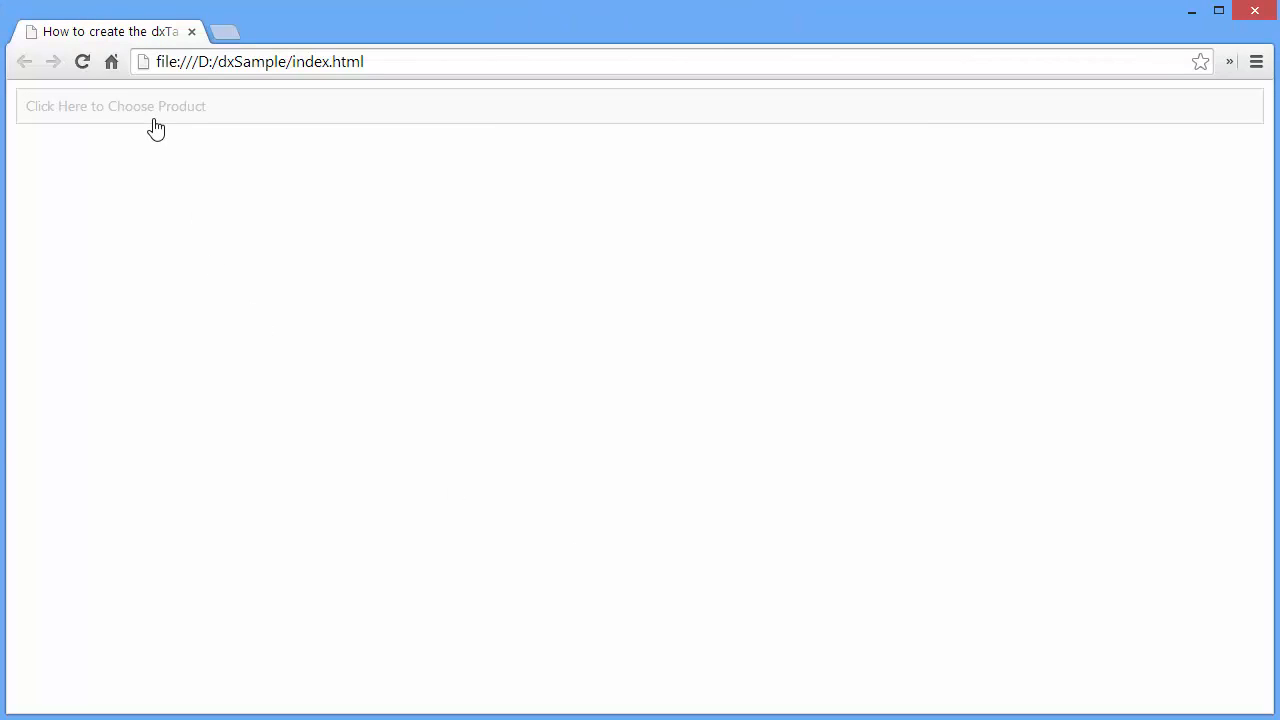
# Step: Add SuperHD Video Player and another product as tags, then remove the SuperLED 42 tag
pyautogui.click(115, 106)
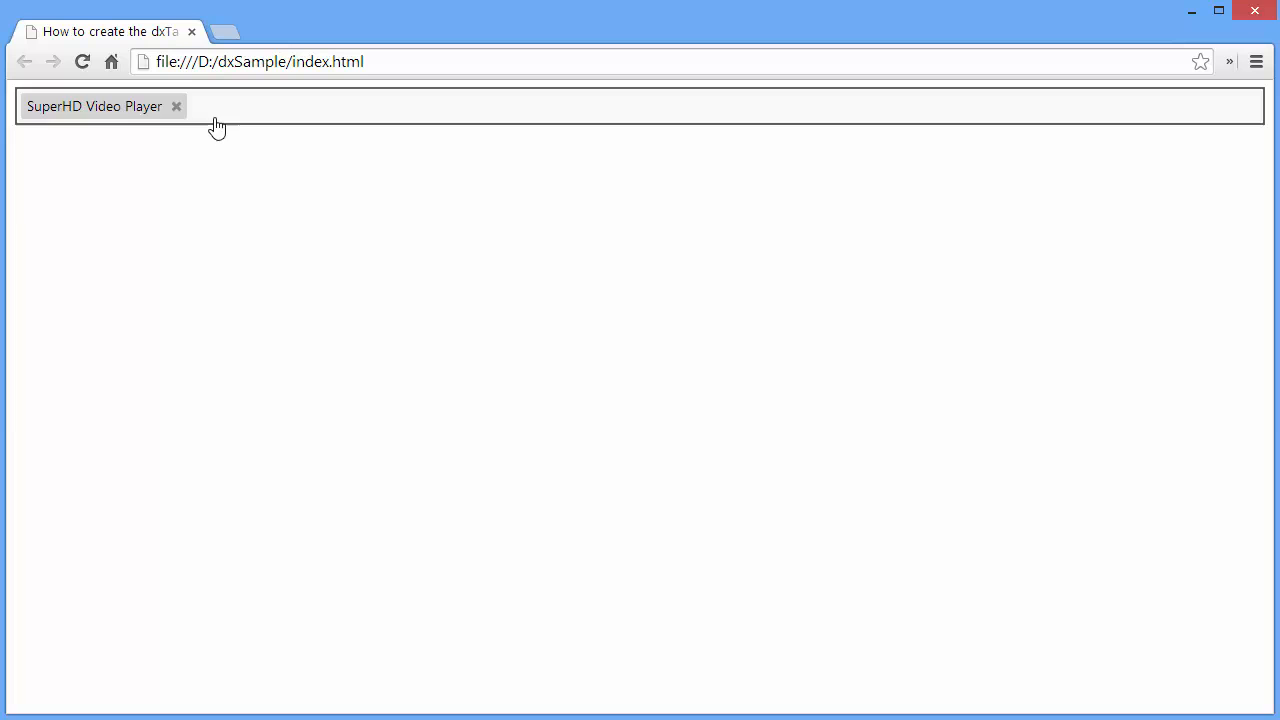
pyautogui.click(106, 307)
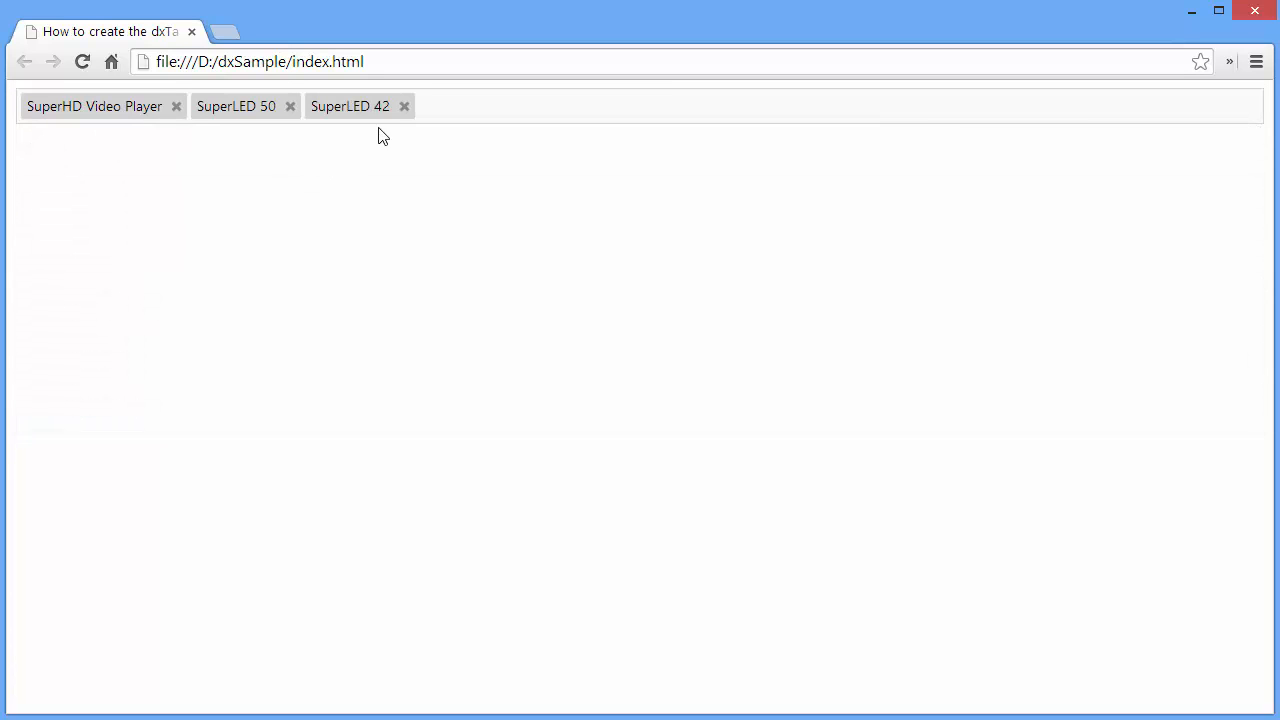
pyautogui.click(404, 106)
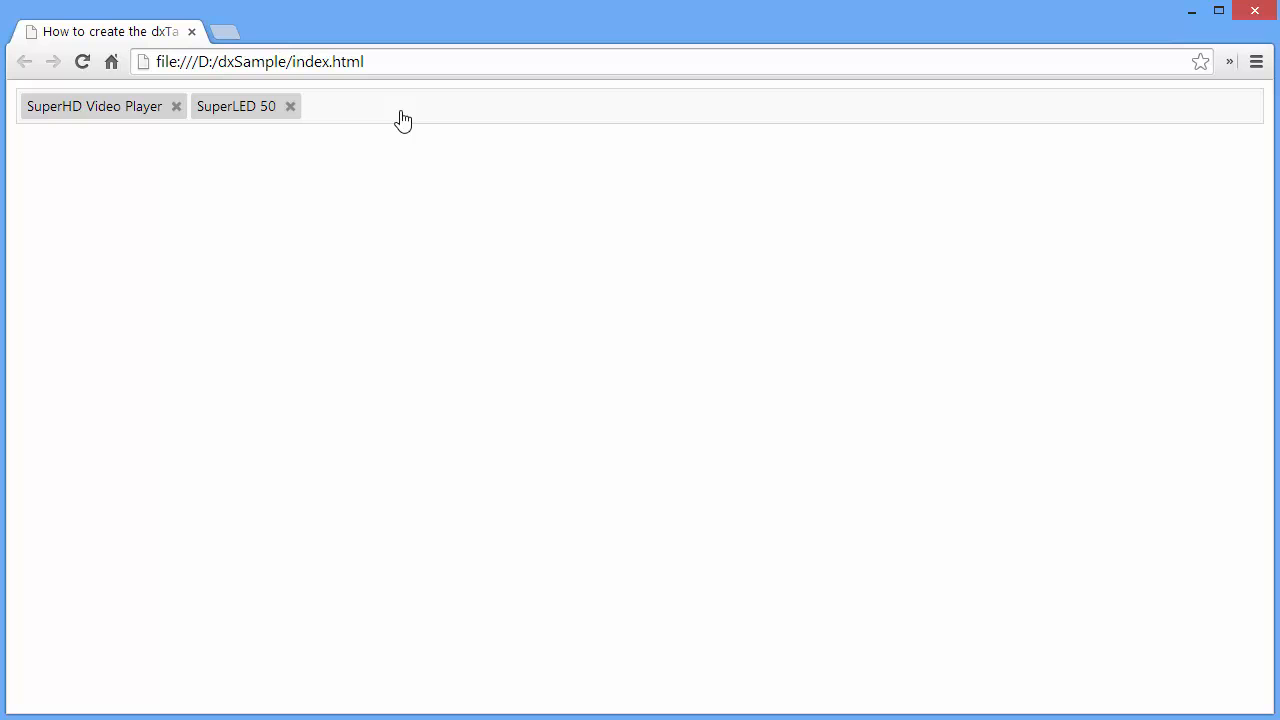